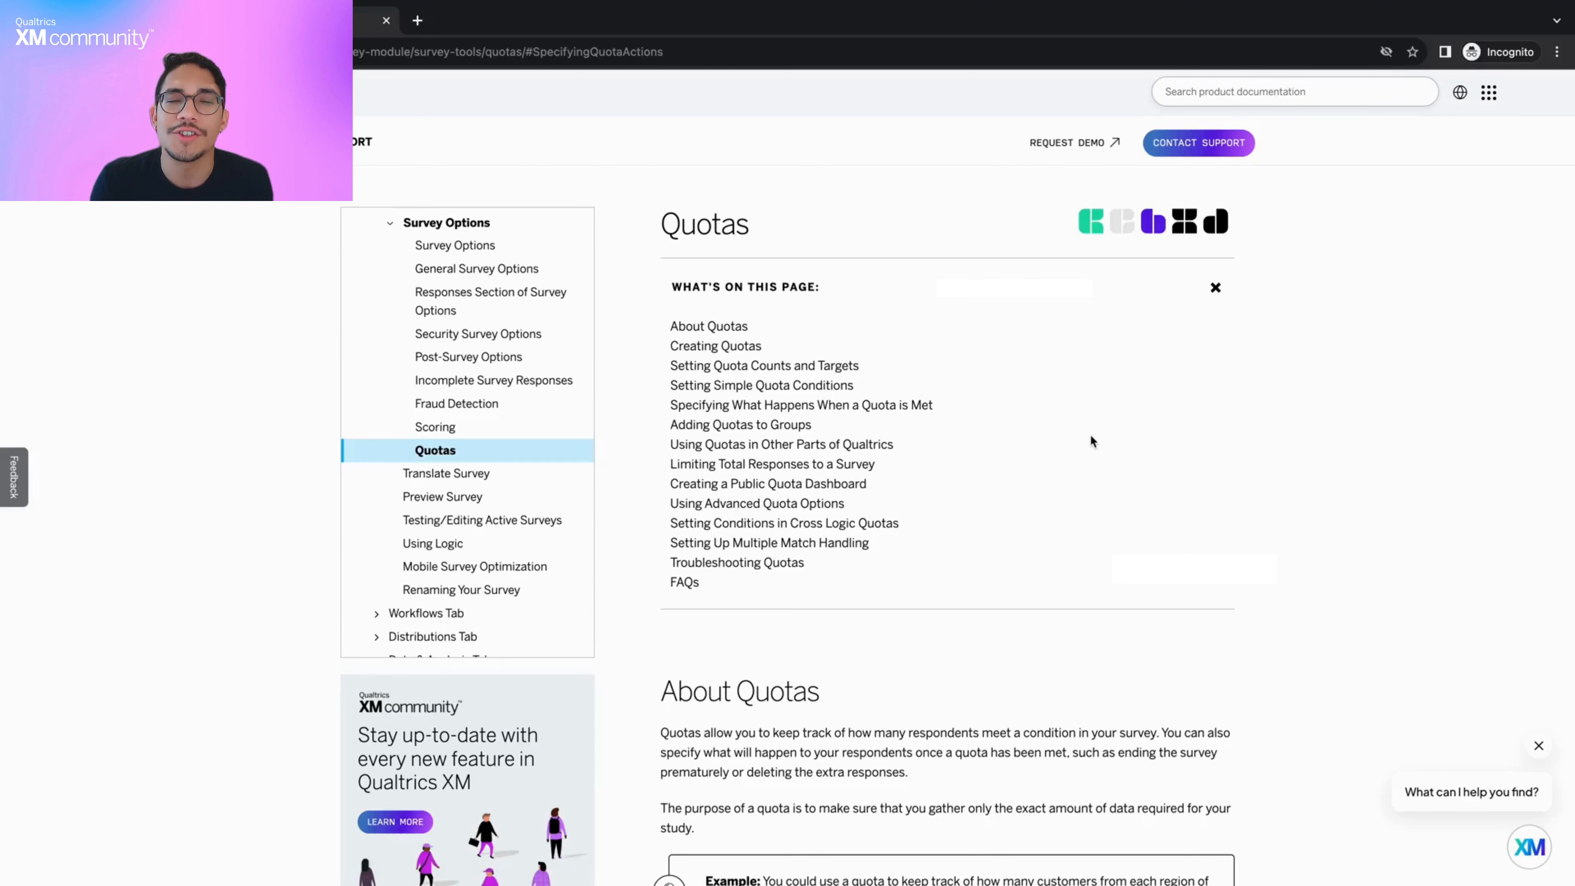
mouse_move(954, 360)
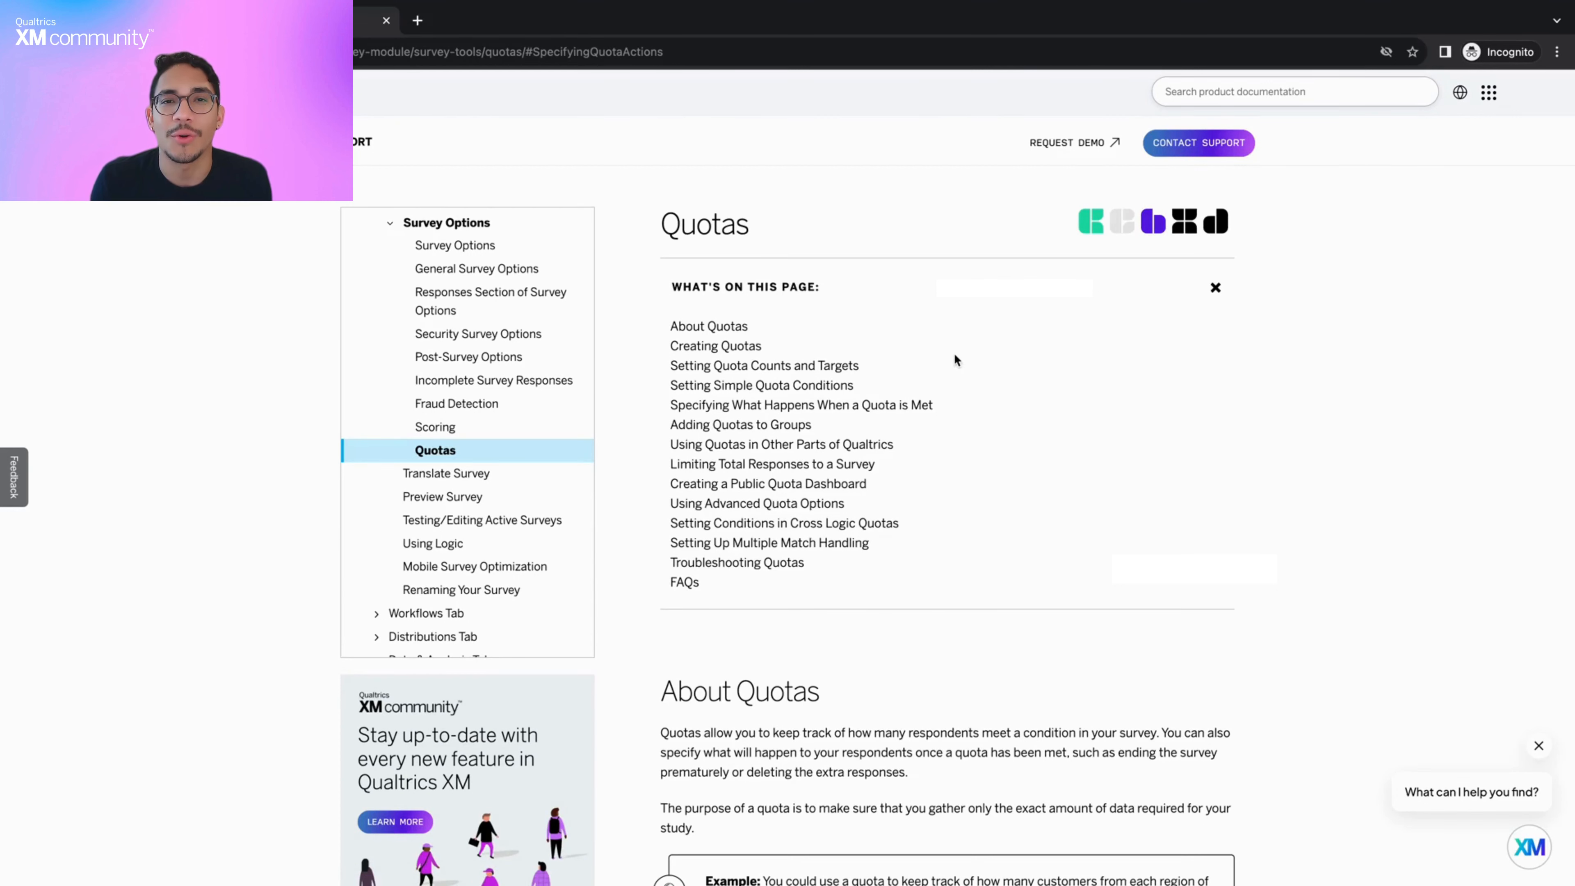
mouse_move(1102, 493)
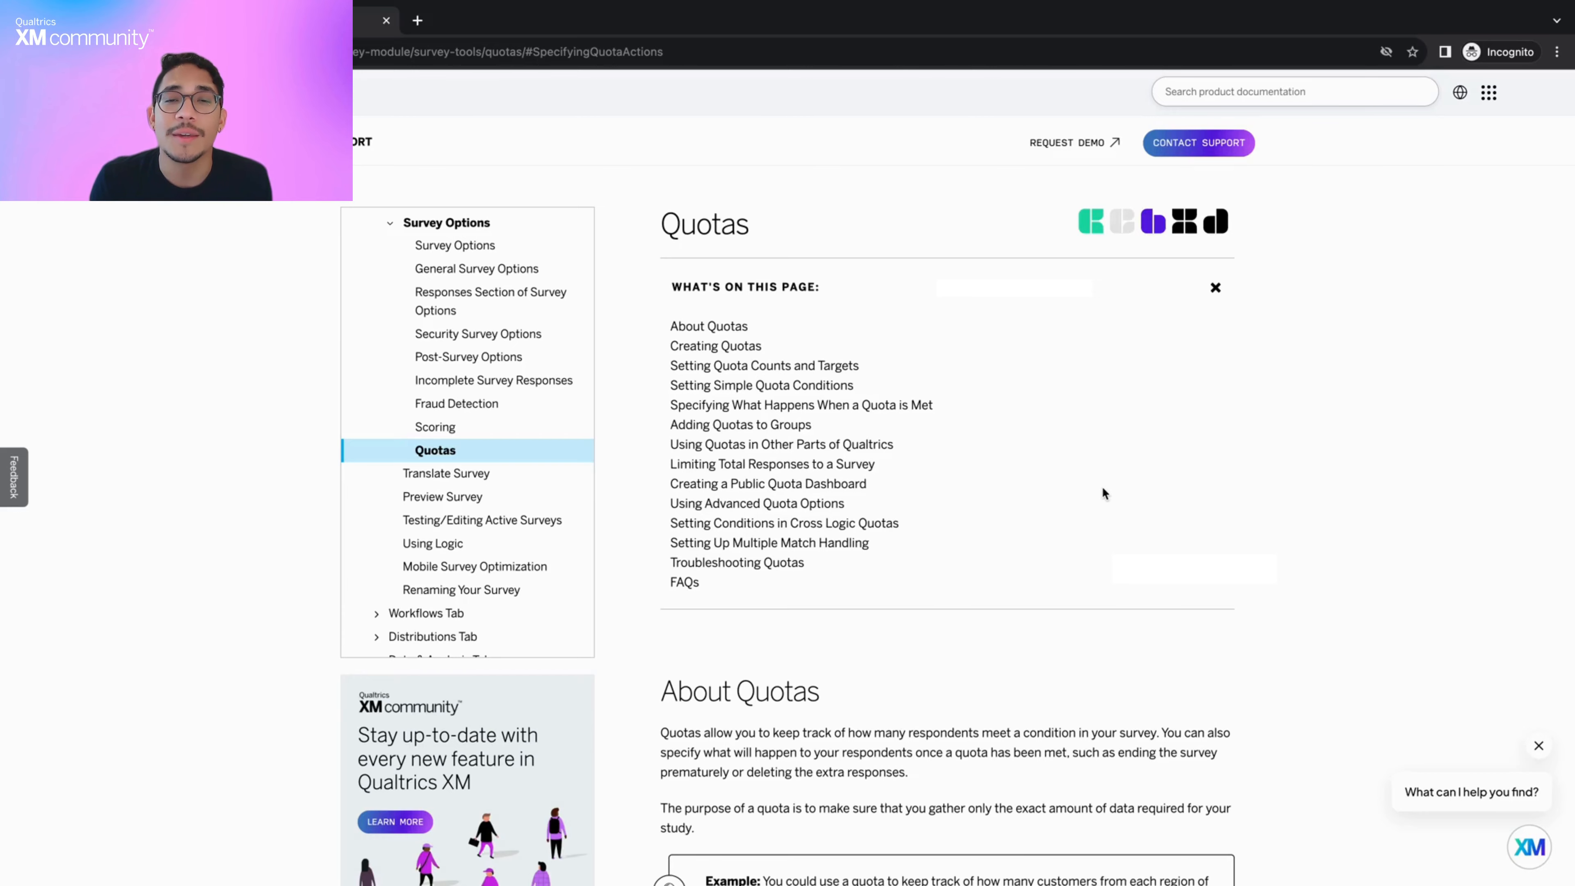
Scroll the Quotas support article past About Quotas to the Creating Quotas section
scroll(down, 3)
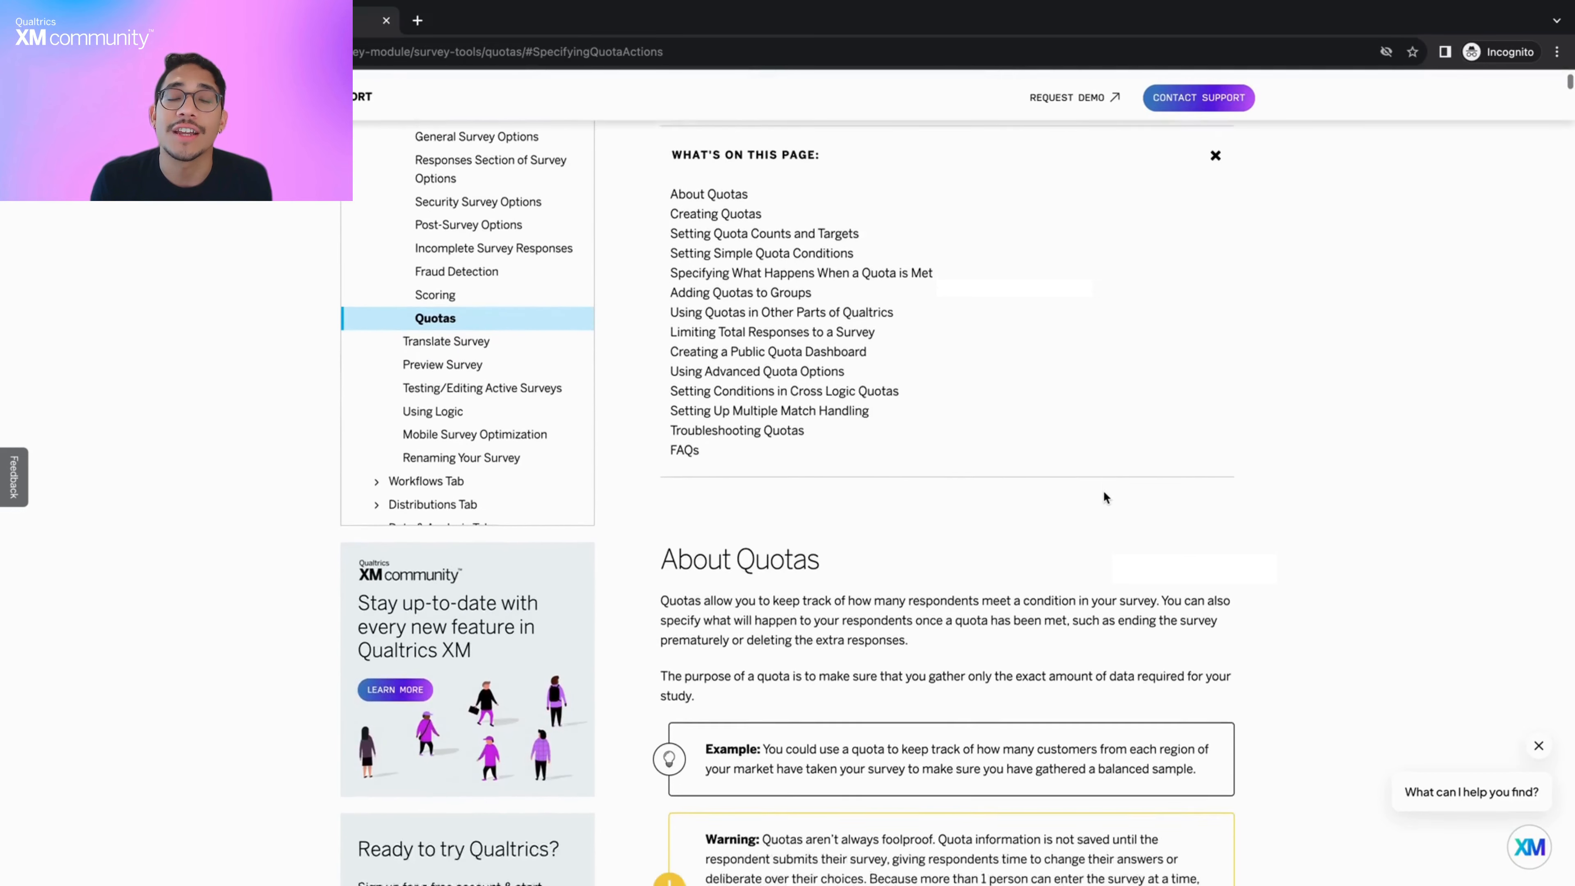
scroll(down, 3)
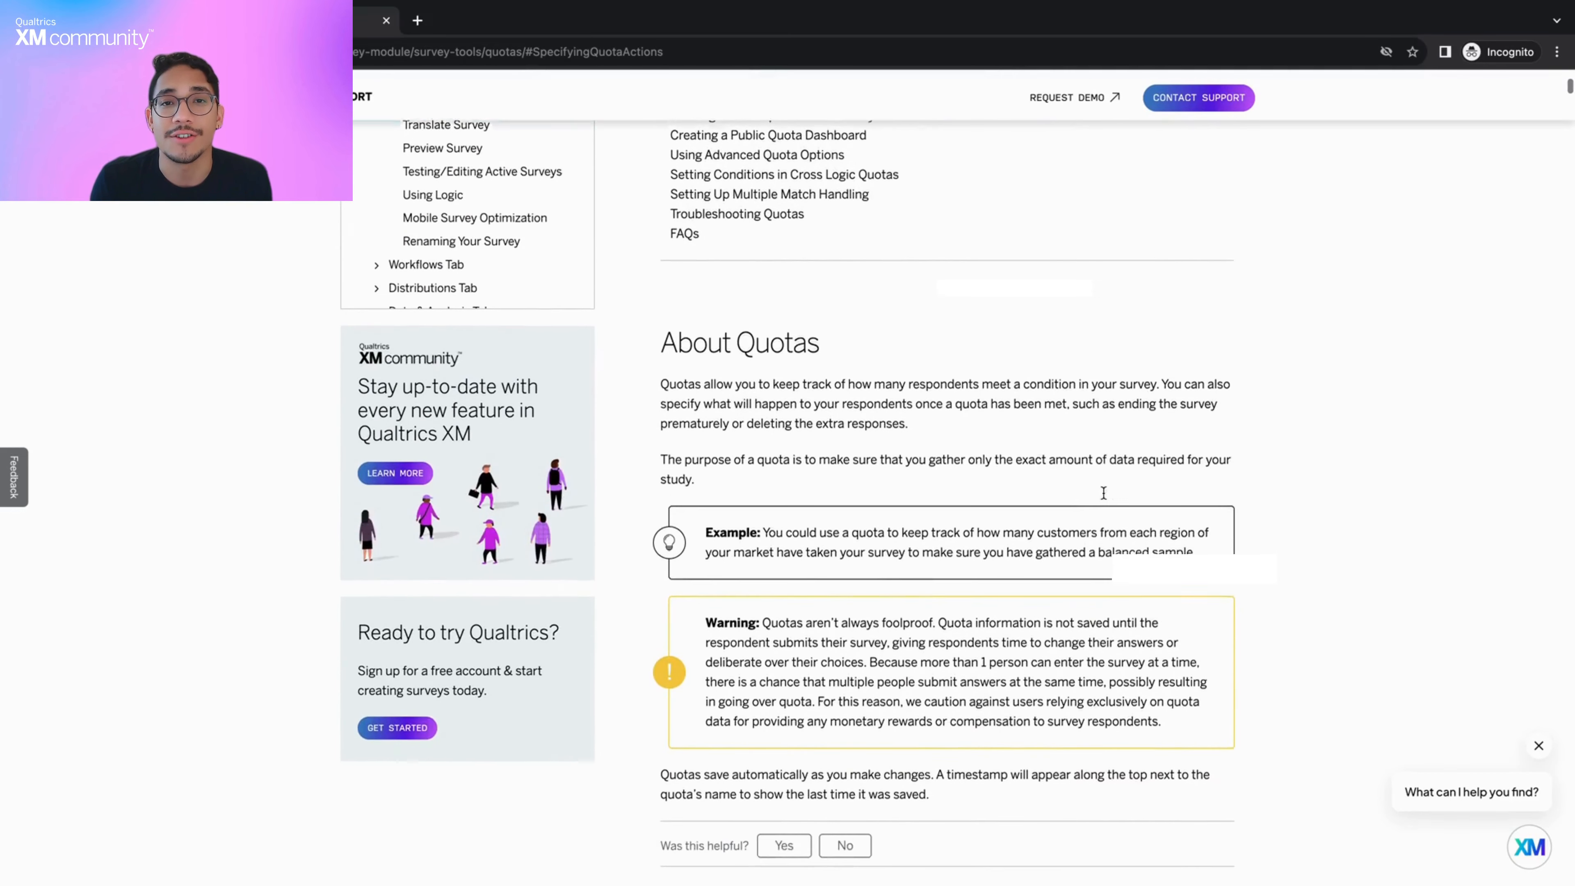
scroll(down, 3)
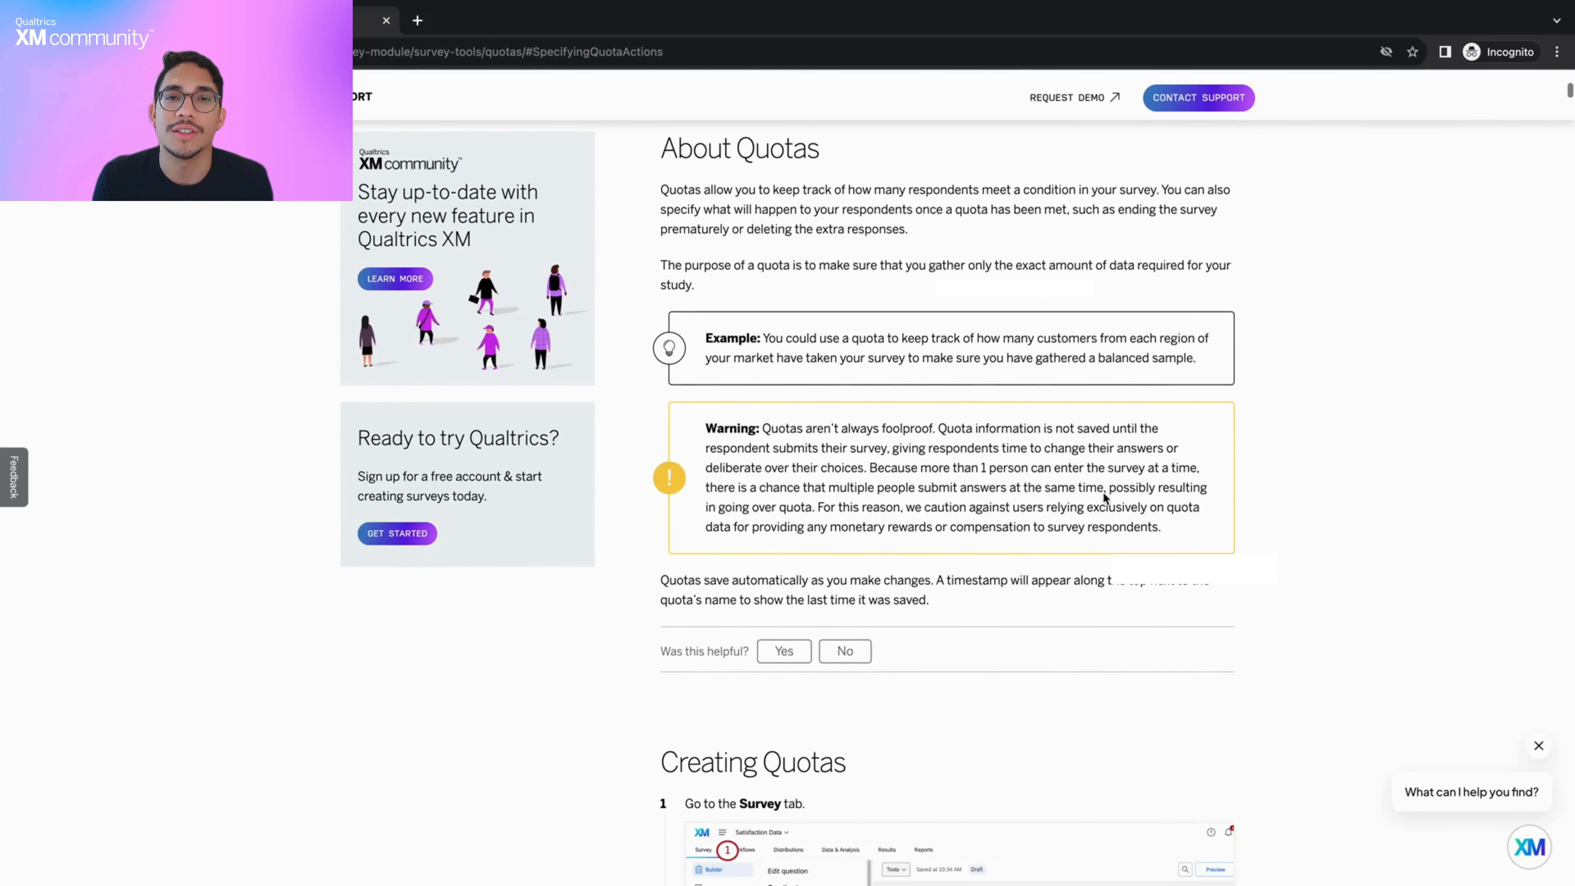
scroll(down, 3)
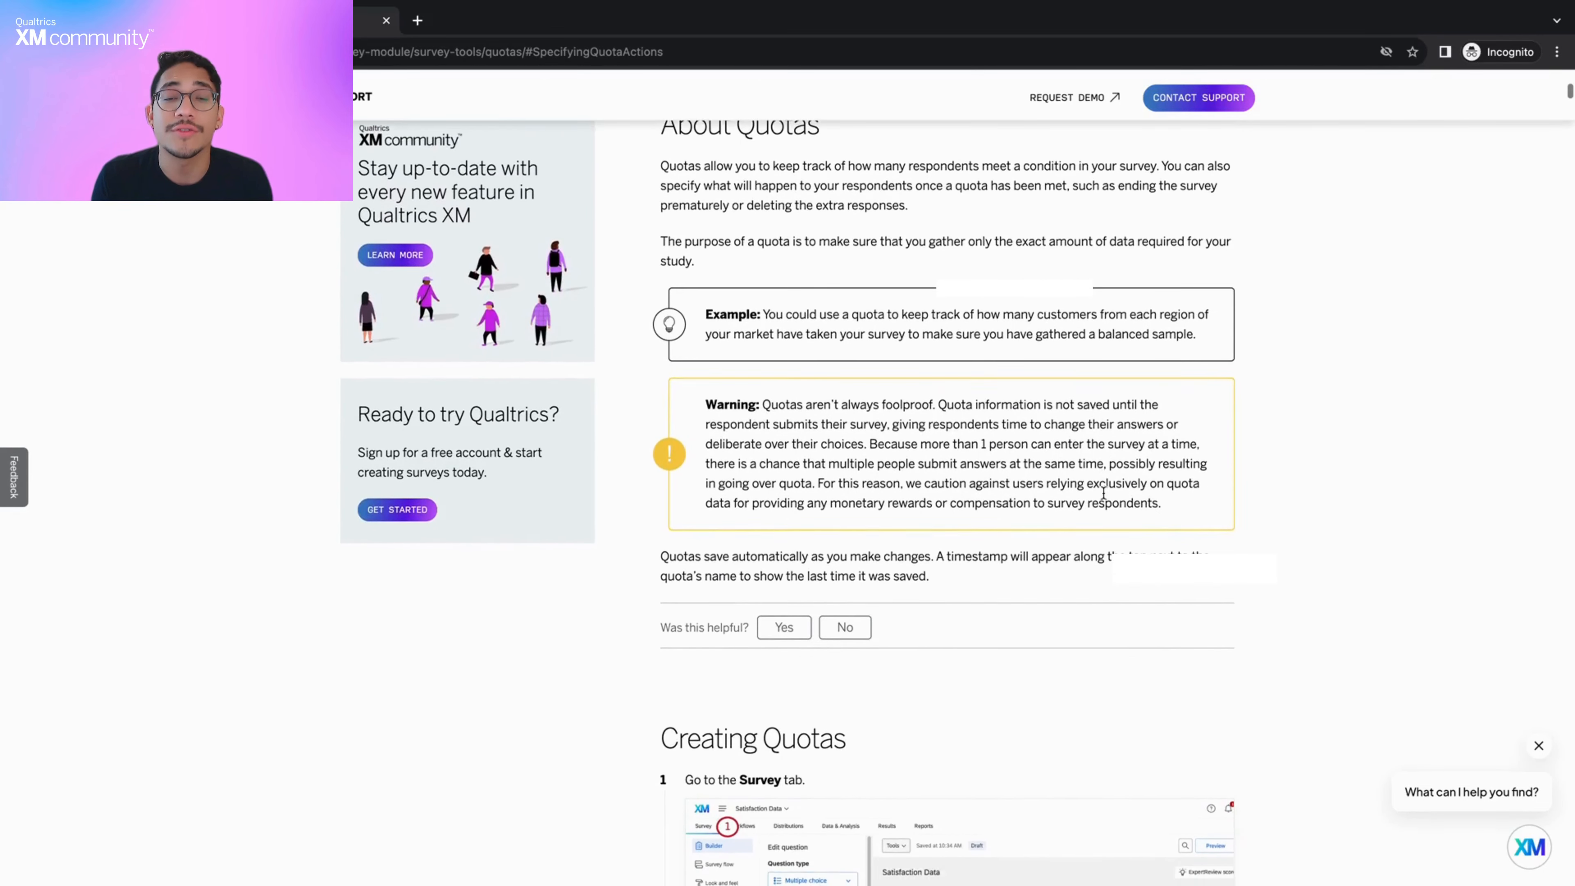
scroll(down, 3)
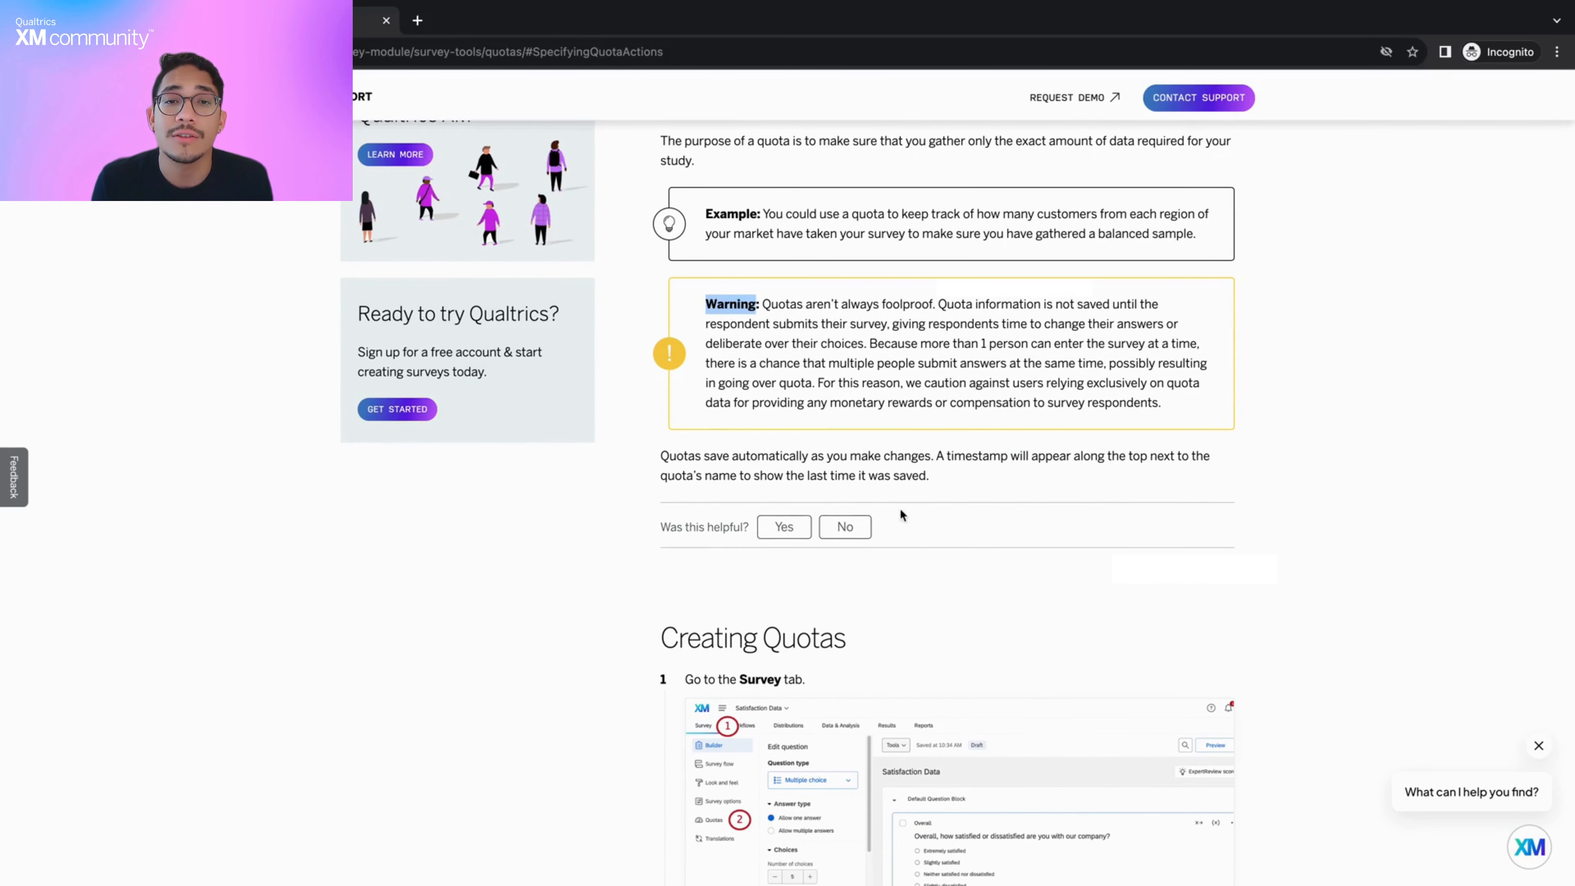
mouse_move(970, 525)
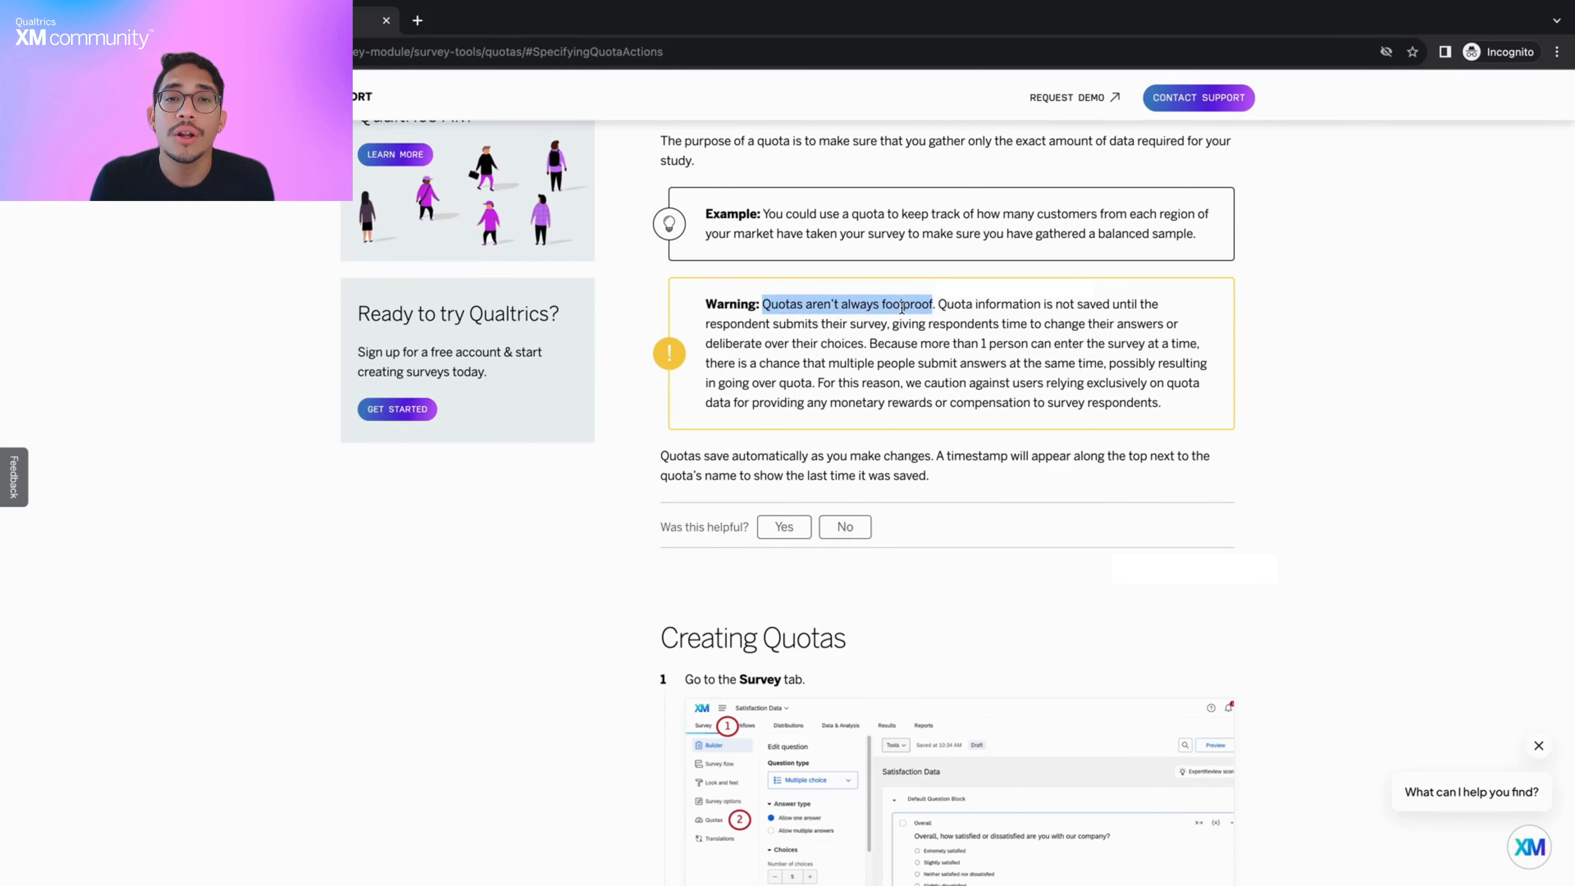
mouse_move(1084, 580)
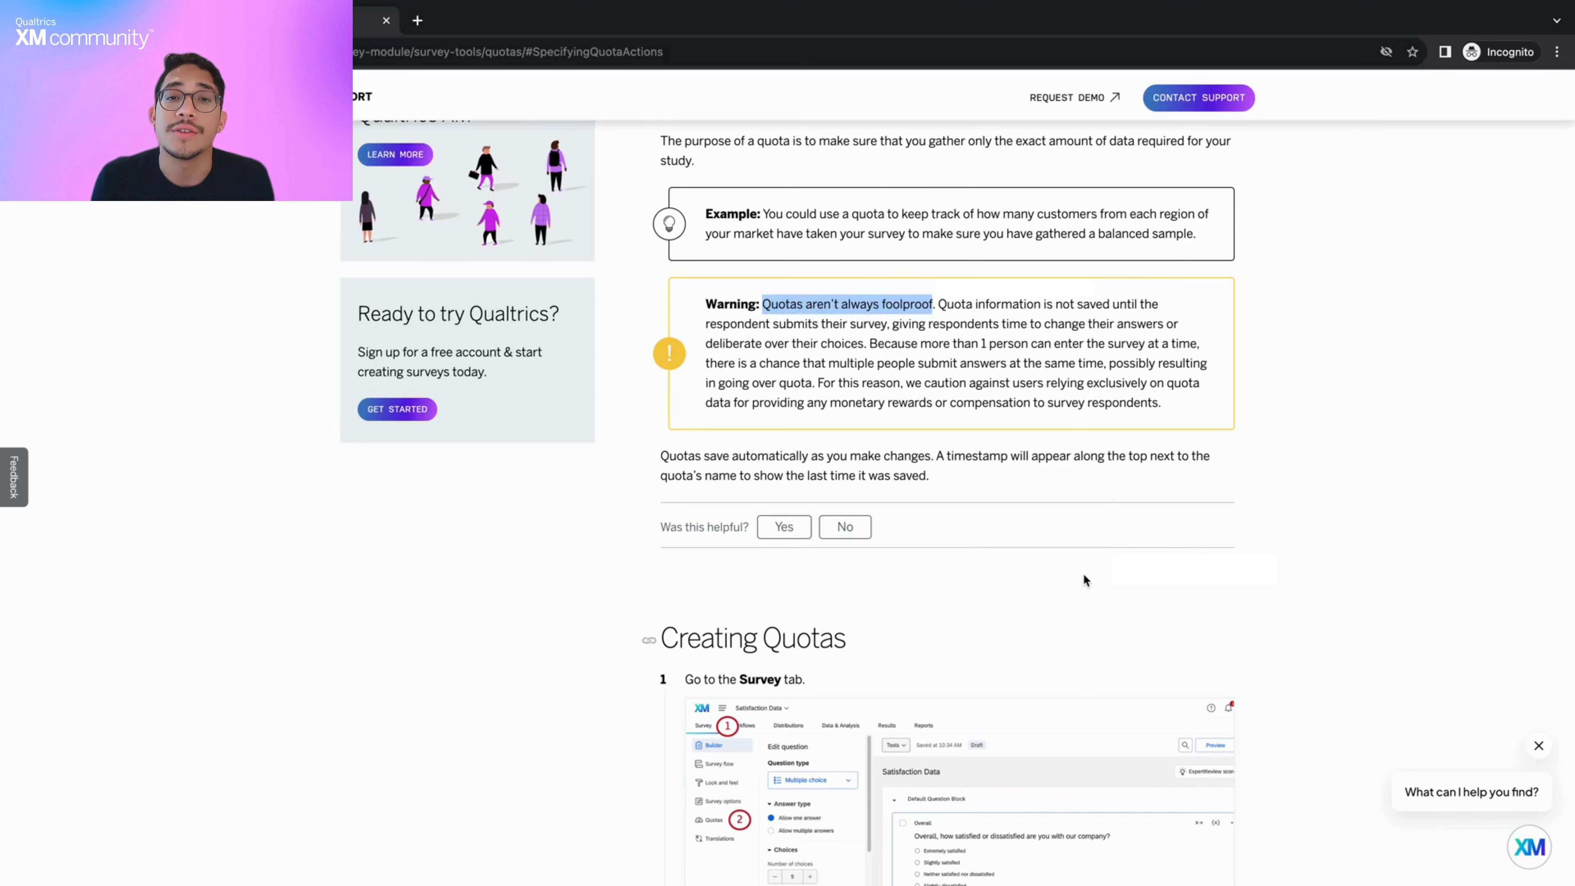
scroll(down, 3)
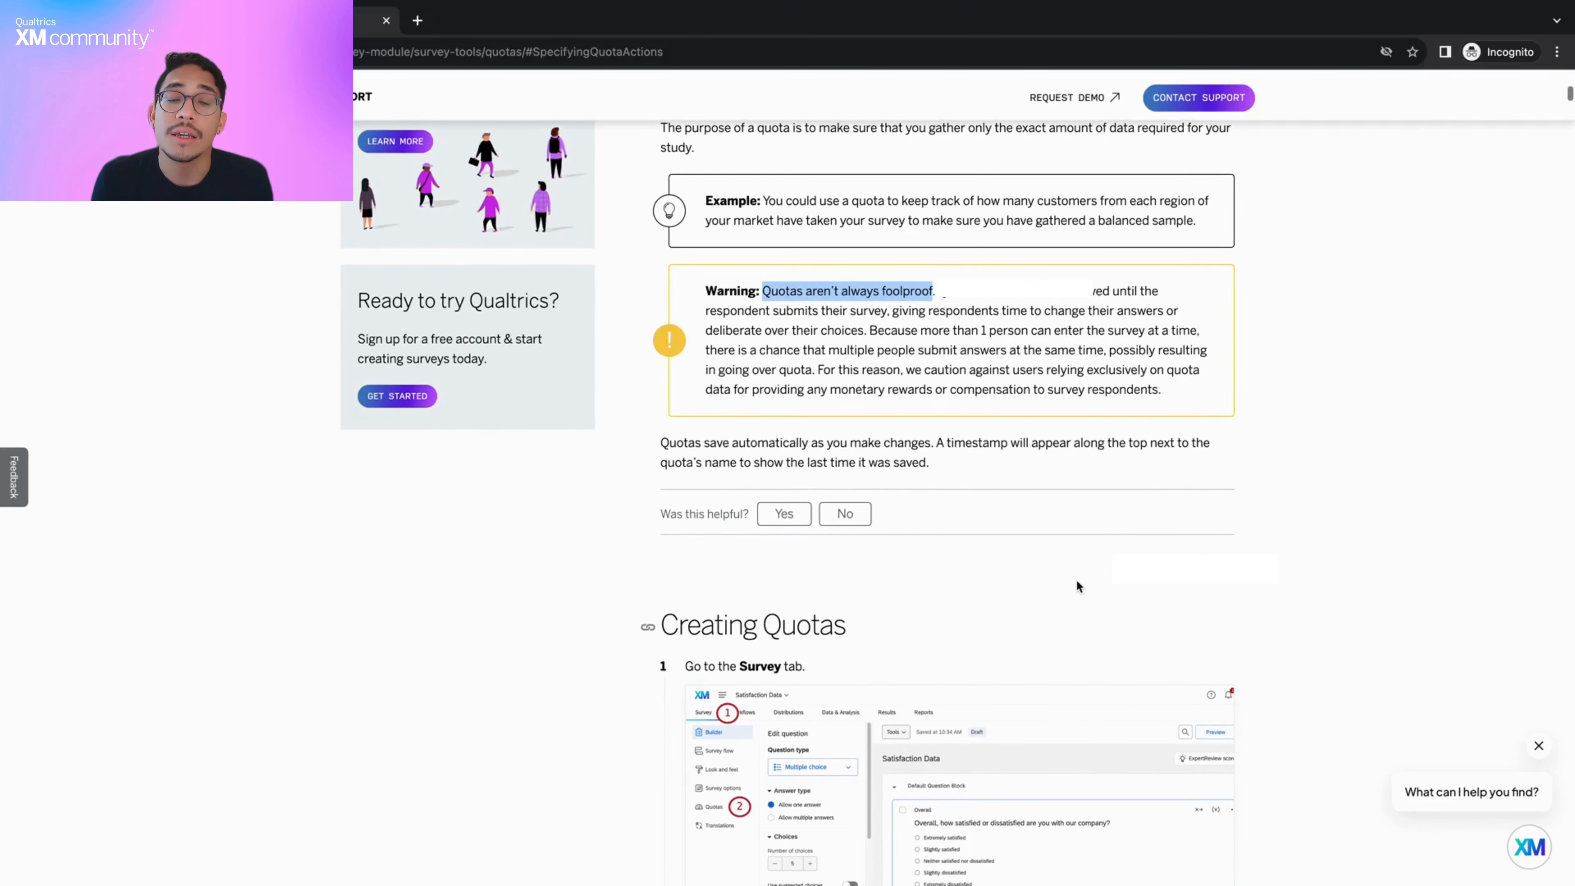
scroll(down, 3)
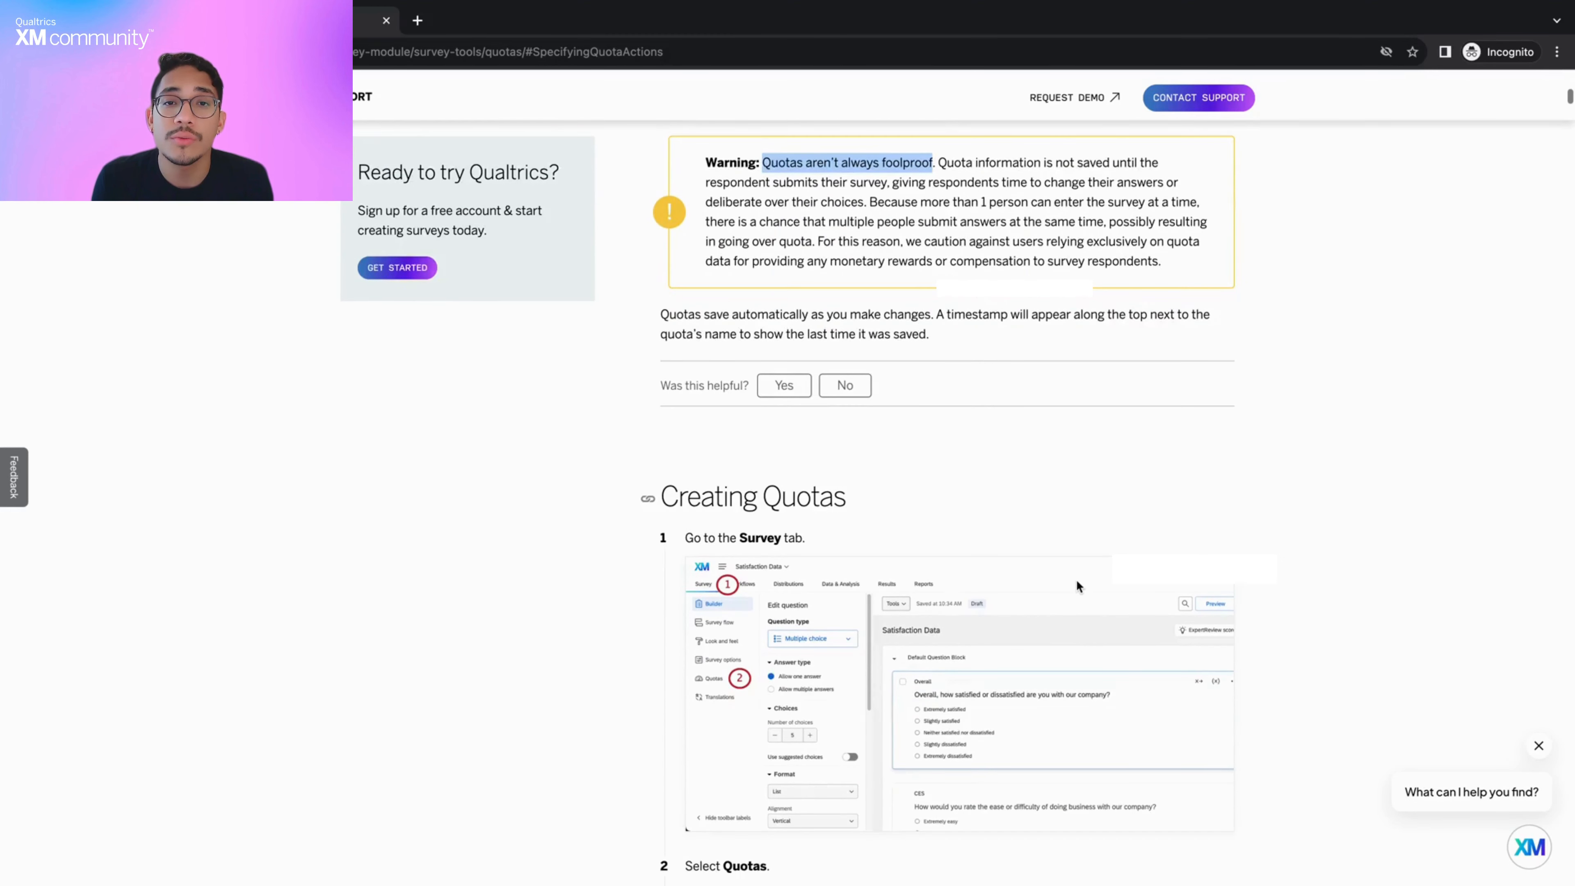
scroll(down, 3)
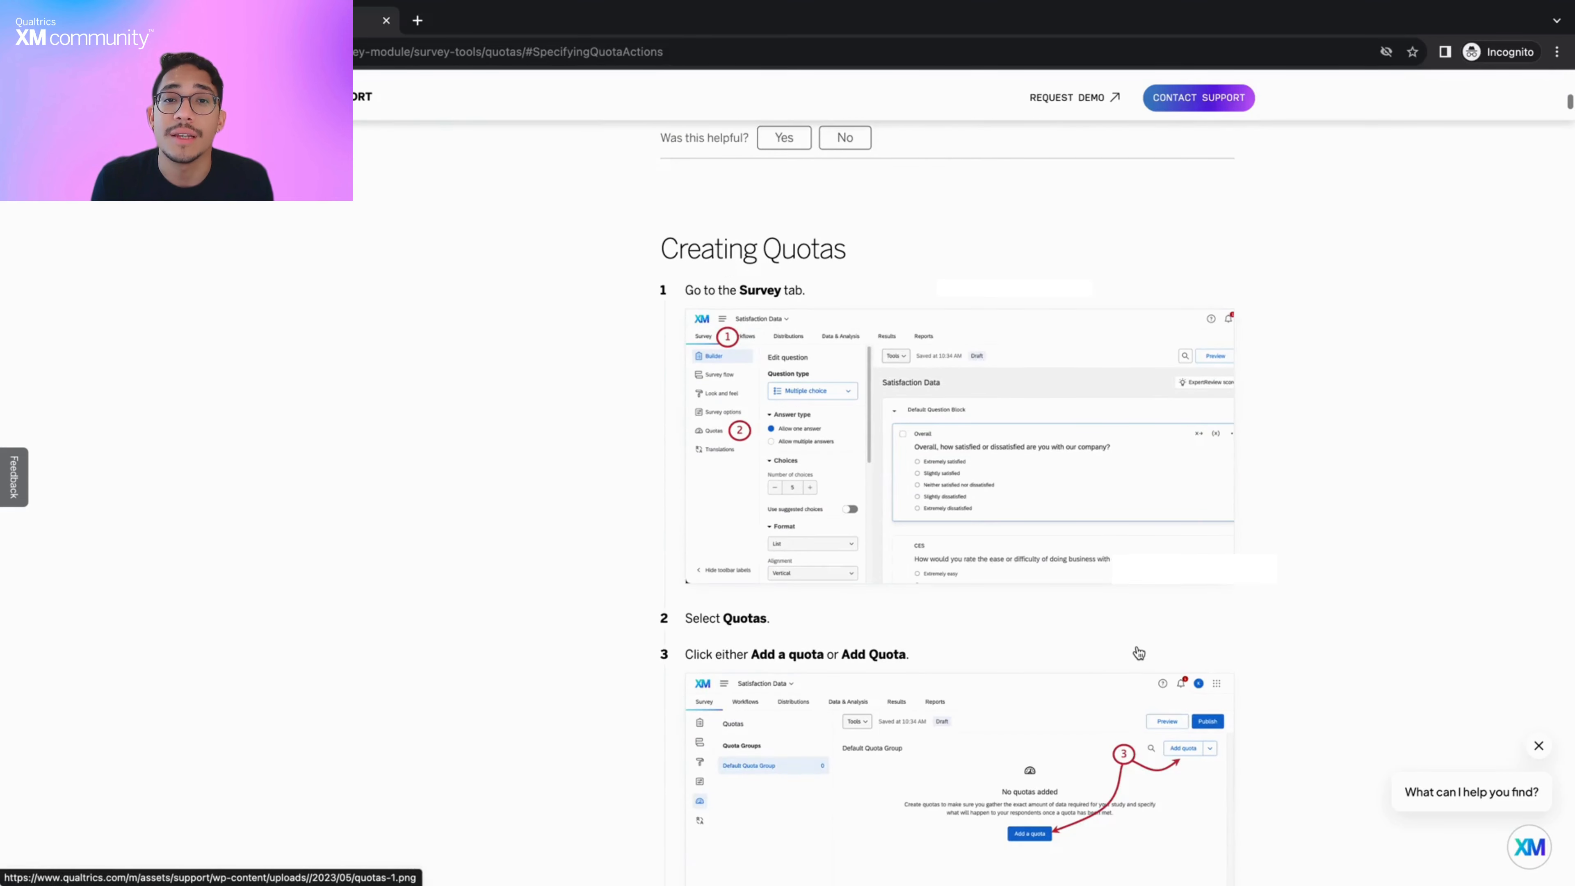
scroll(up, 3)
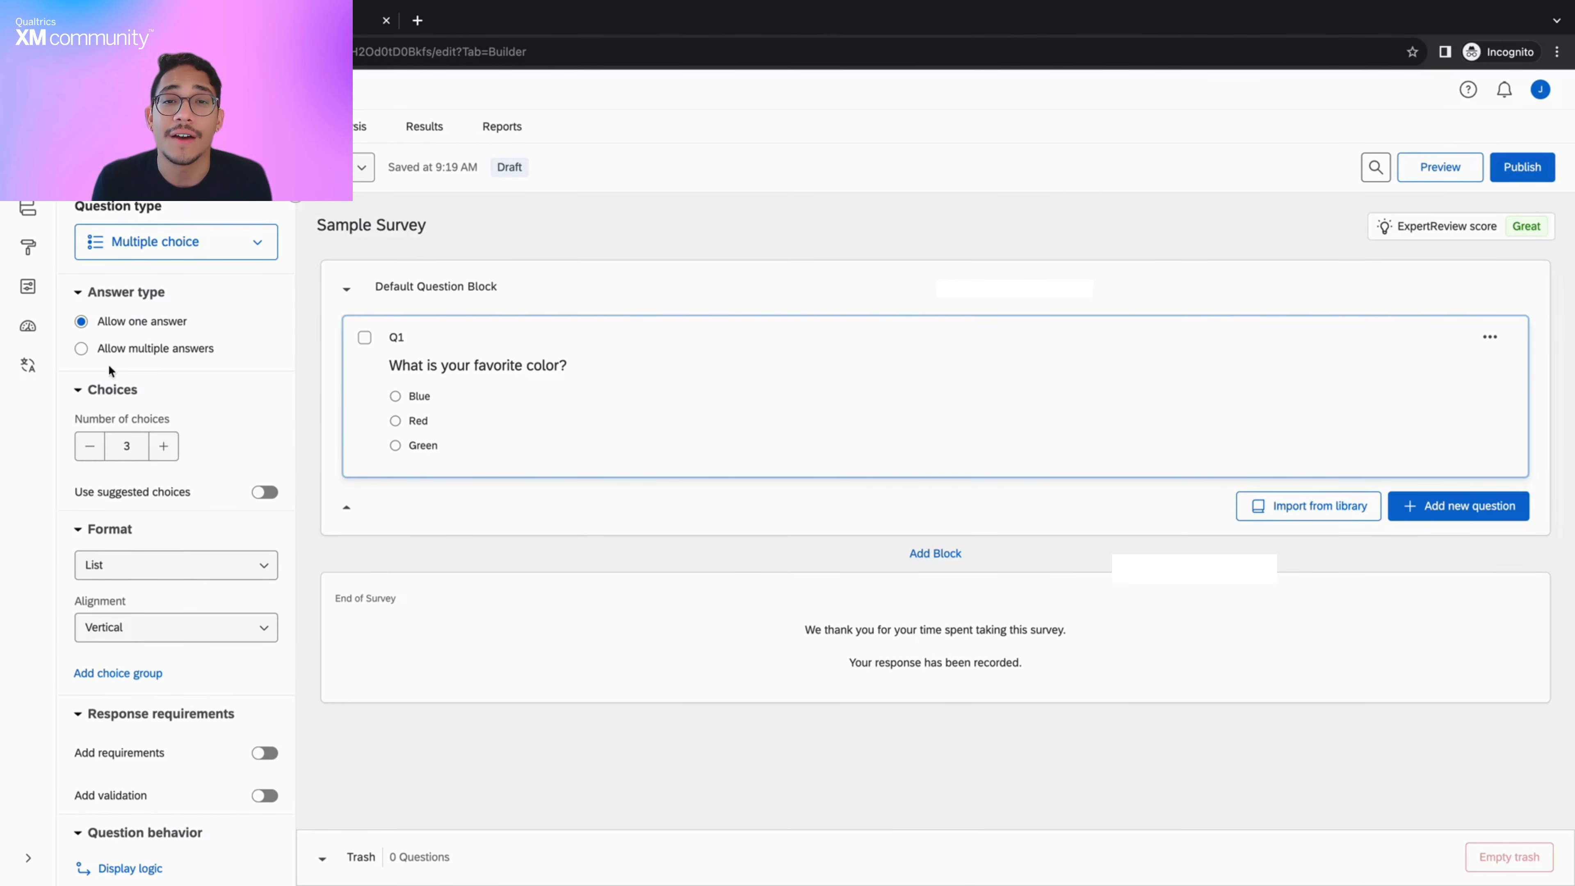
mouse_move(27, 327)
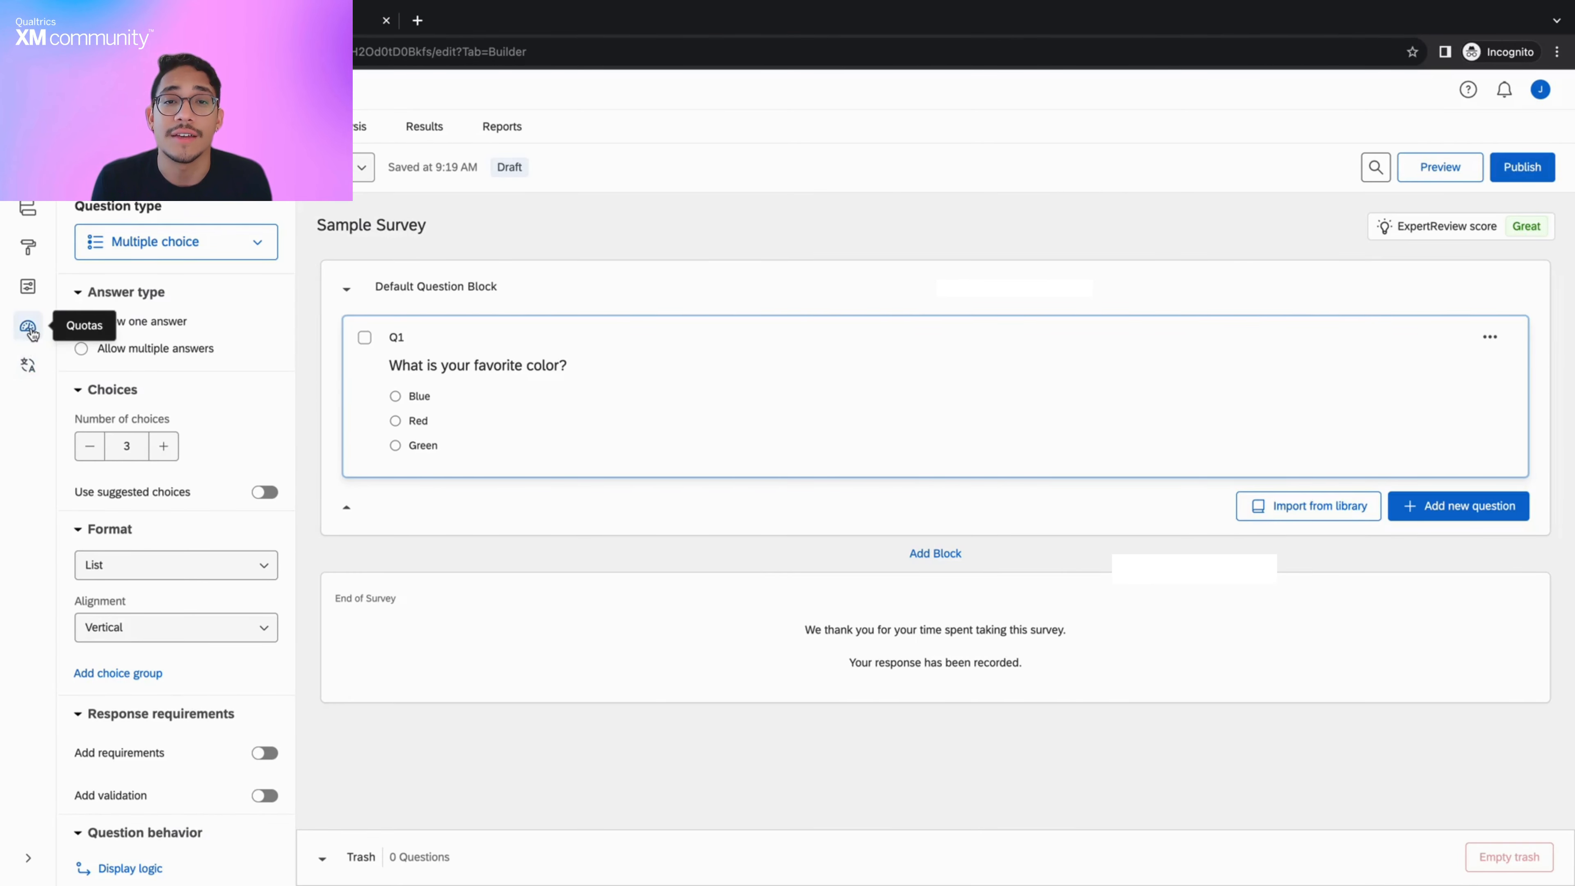
Show the survey's Quotas section with its empty Default Quota Group
click(27, 328)
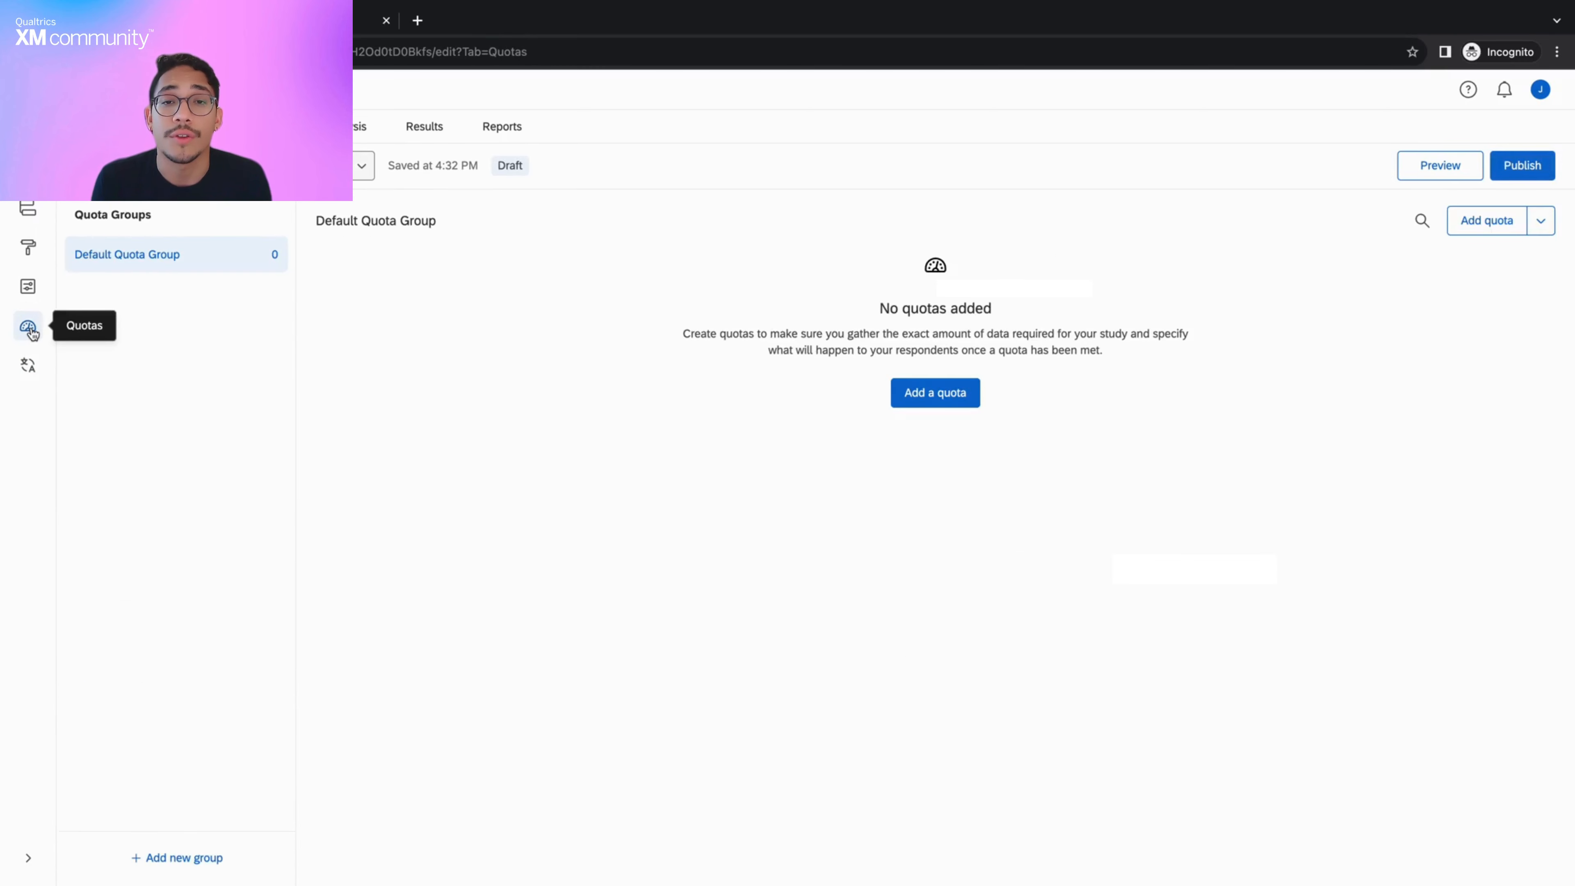
mouse_move(1470, 240)
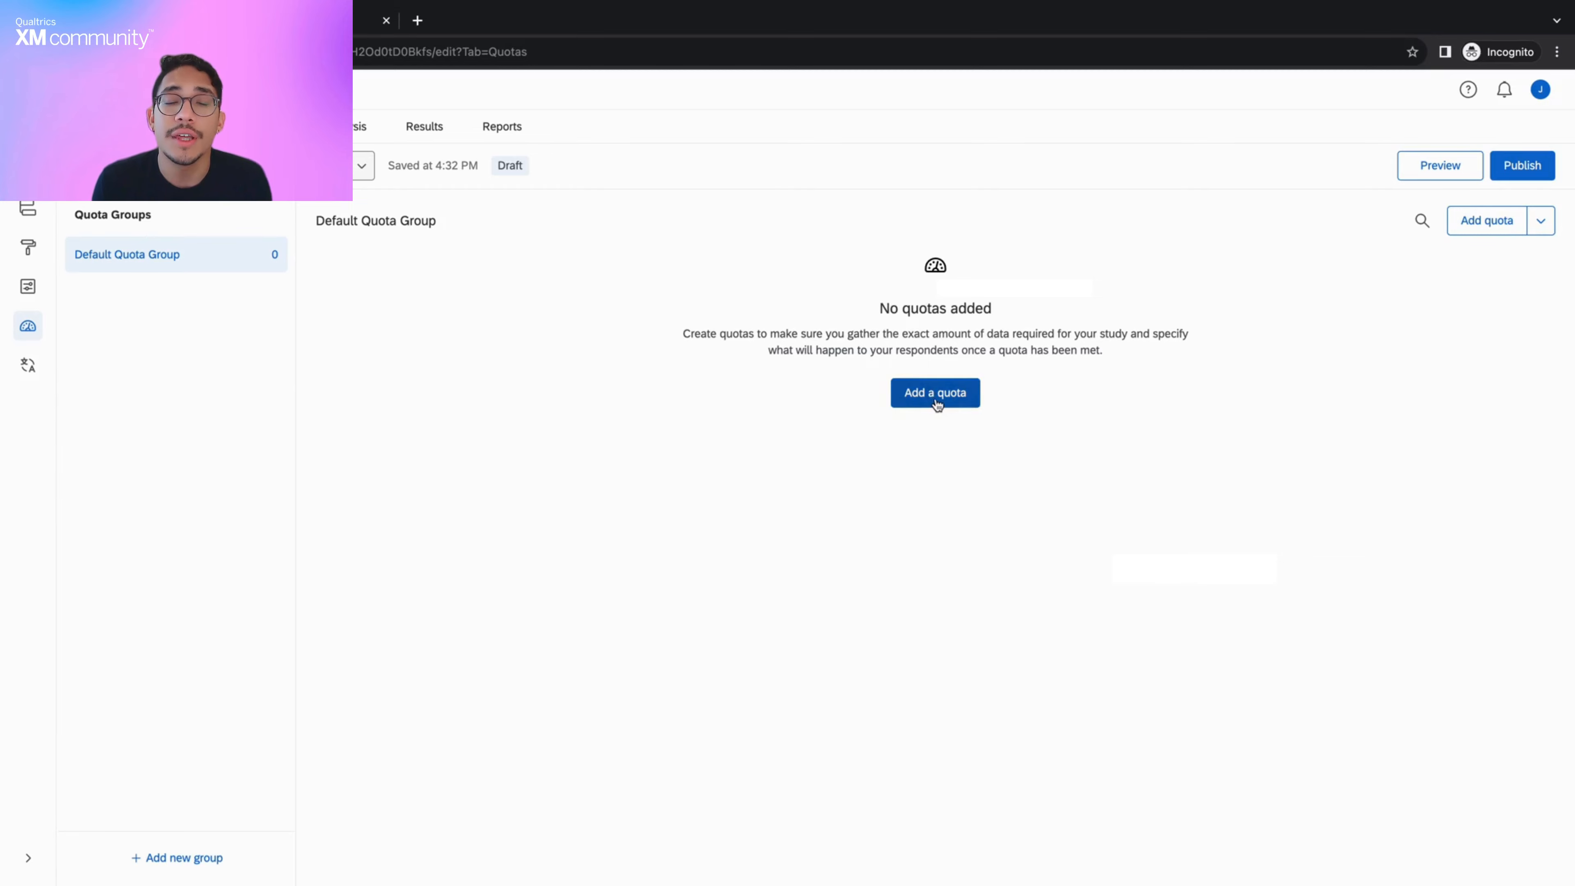
Add a new Simple logic quota, creating 'New Quota' at 0/100 with empty conditions
click(934, 393)
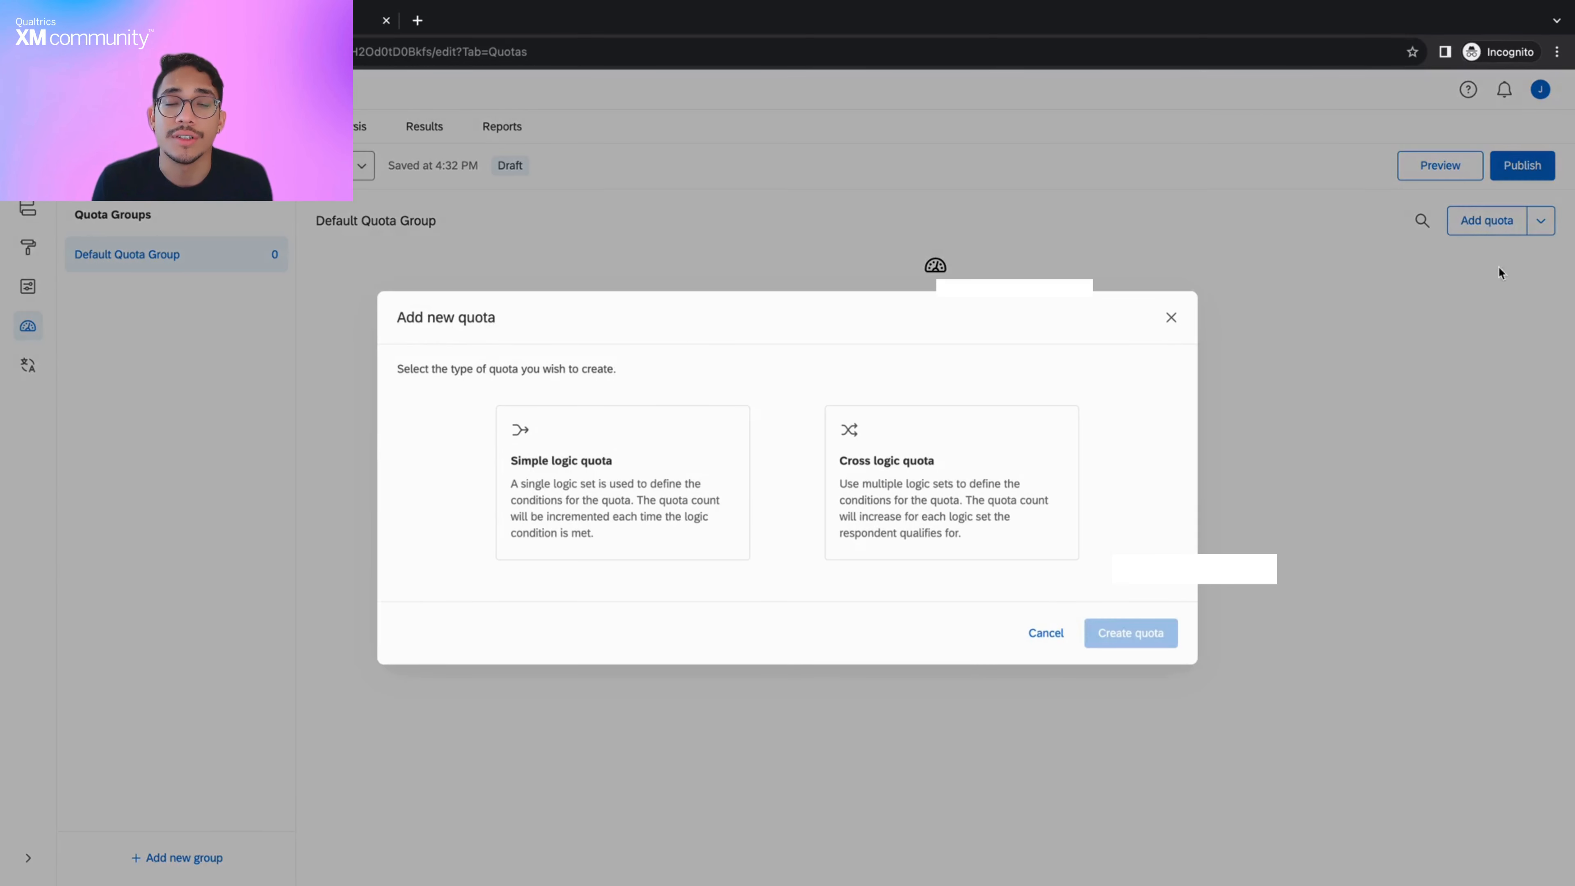
mouse_move(815, 519)
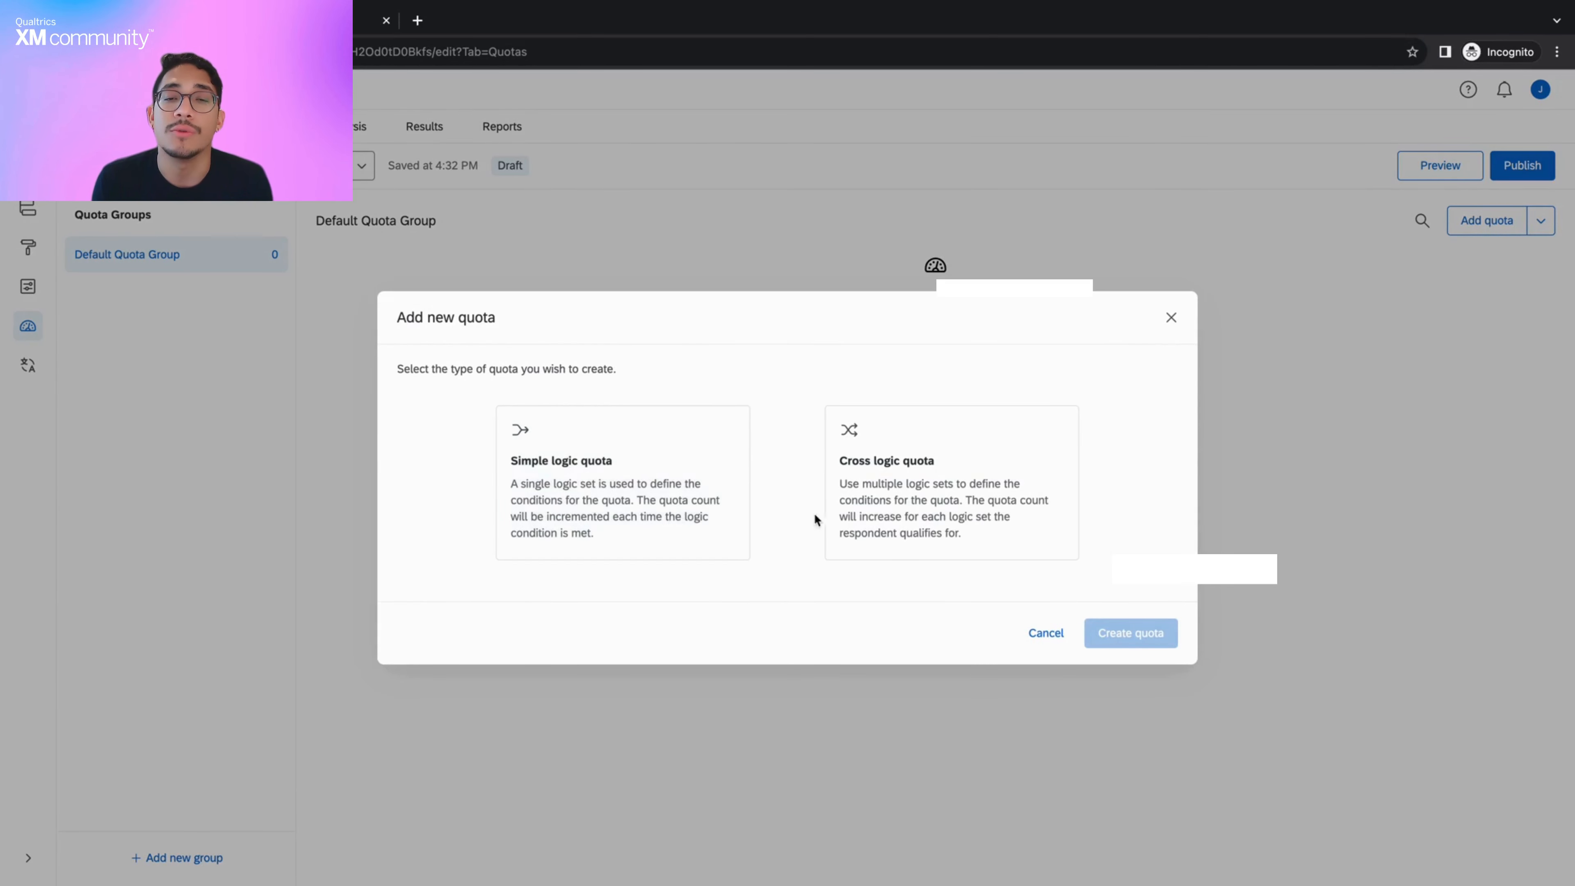
click(622, 483)
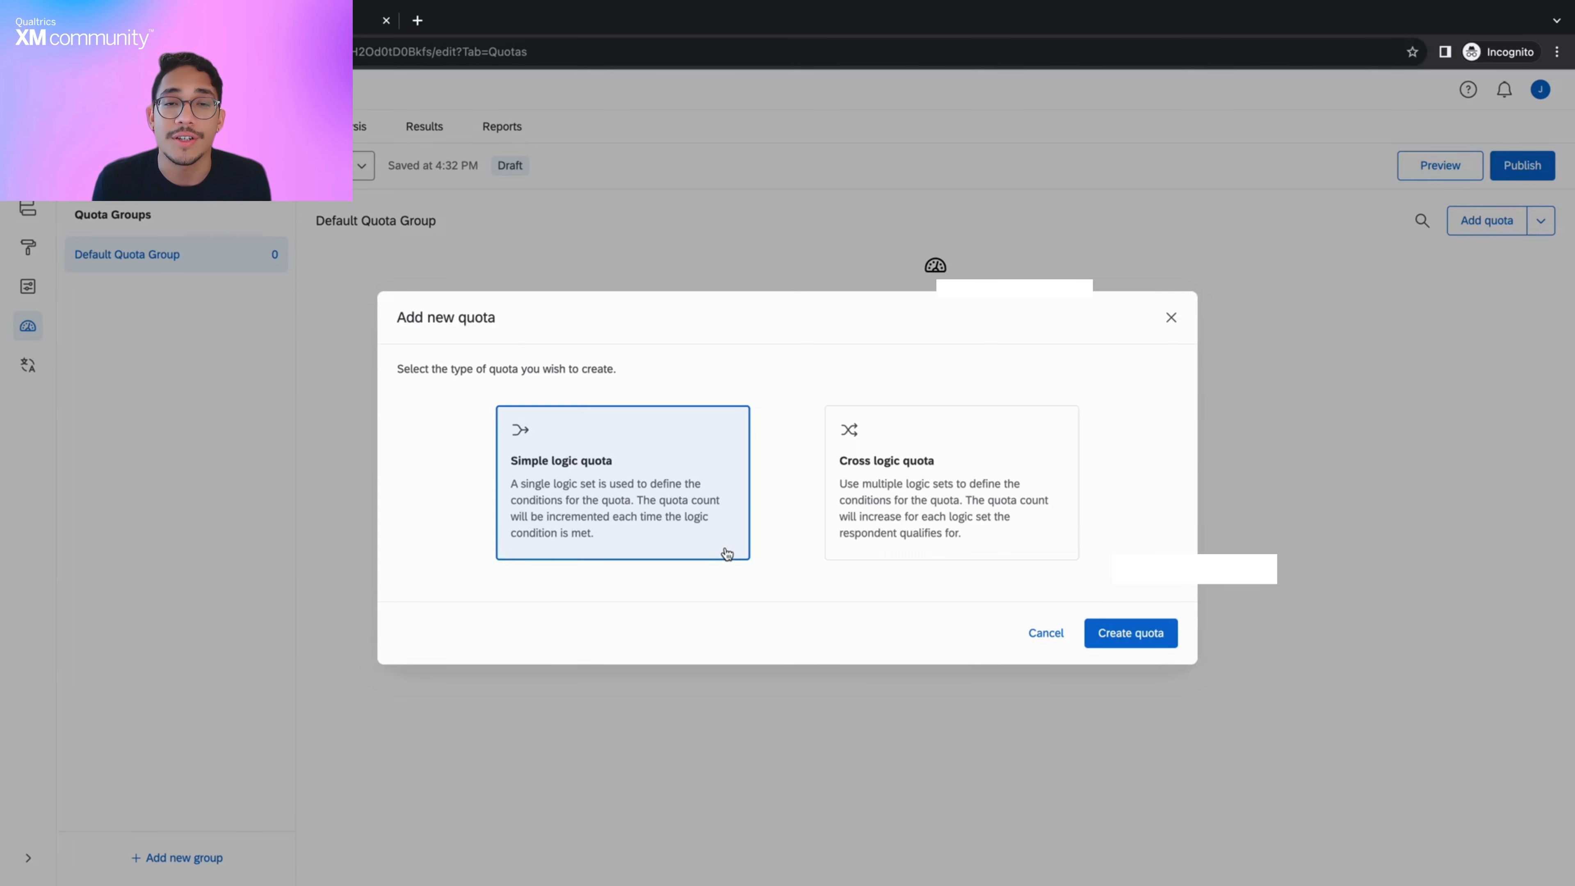
mouse_move(814, 577)
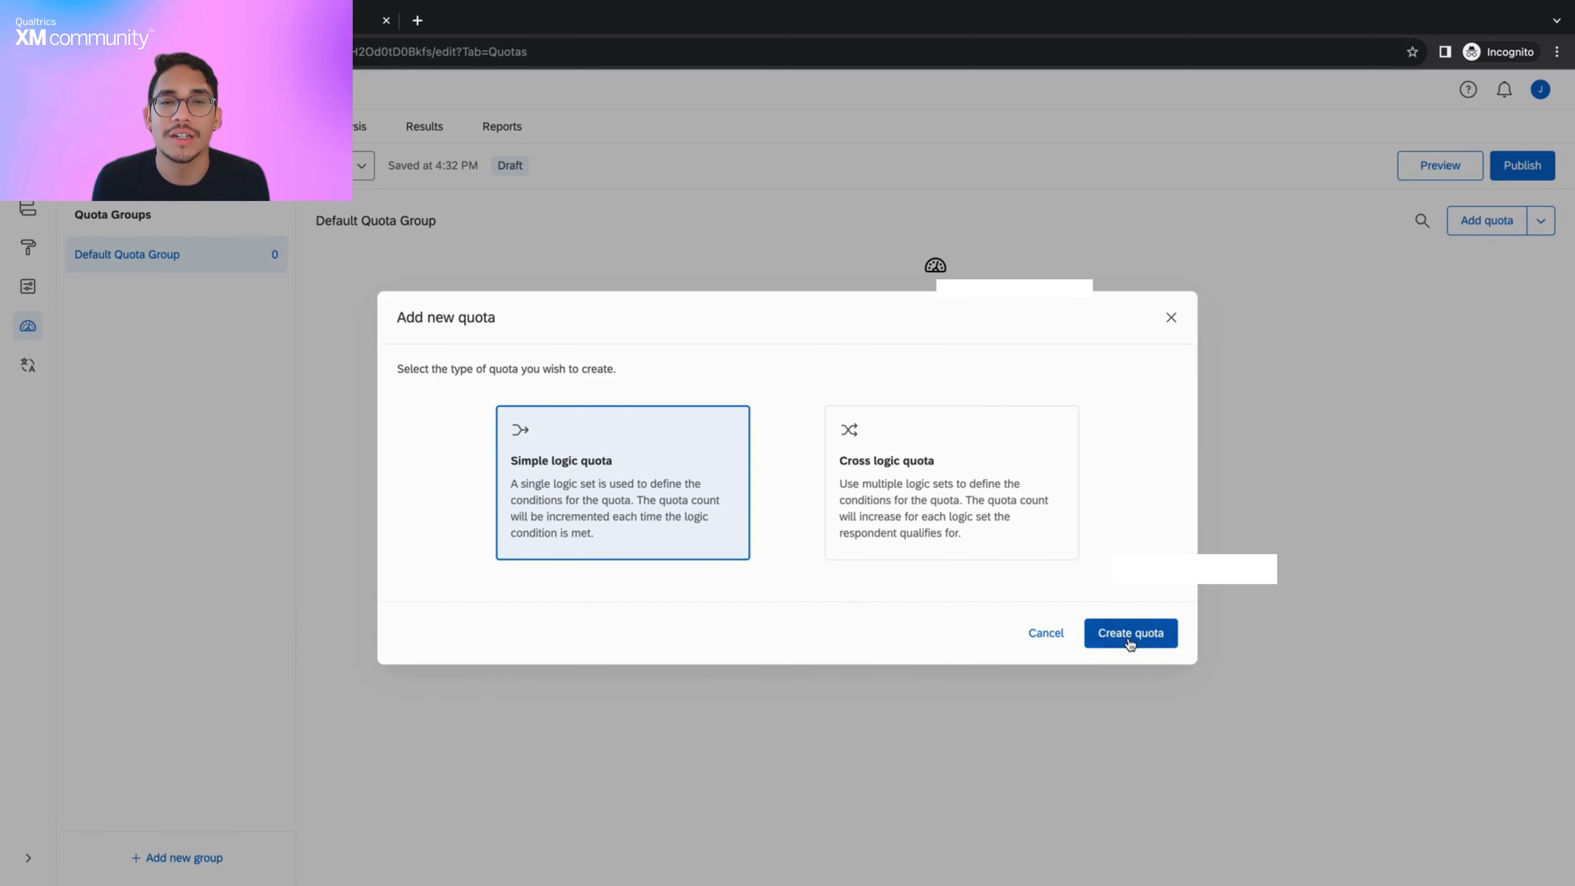
click(1129, 632)
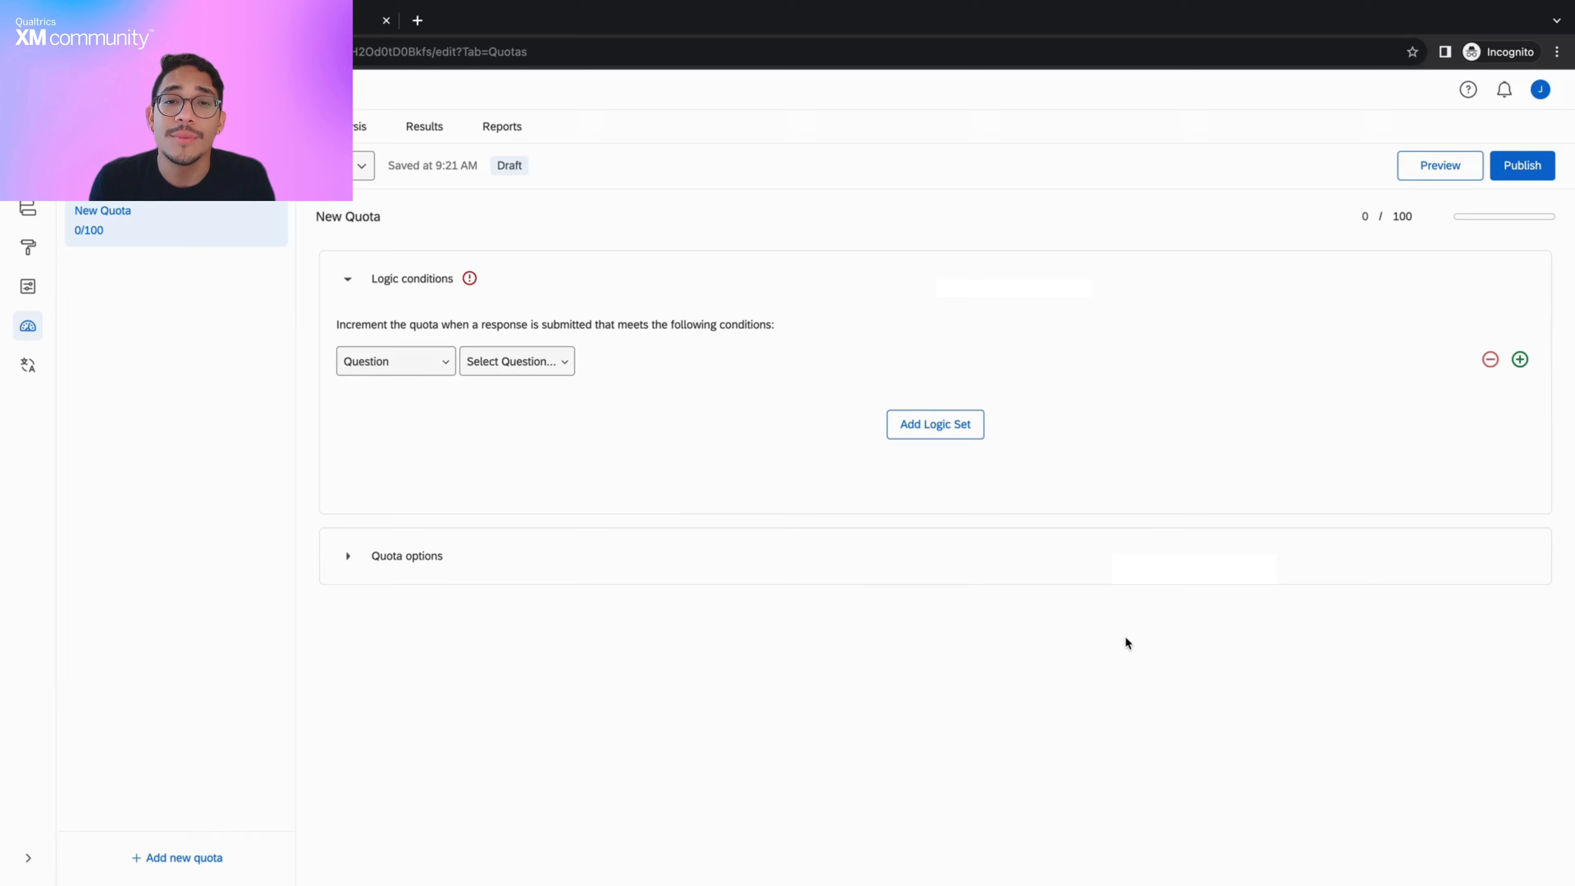
mouse_move(681, 529)
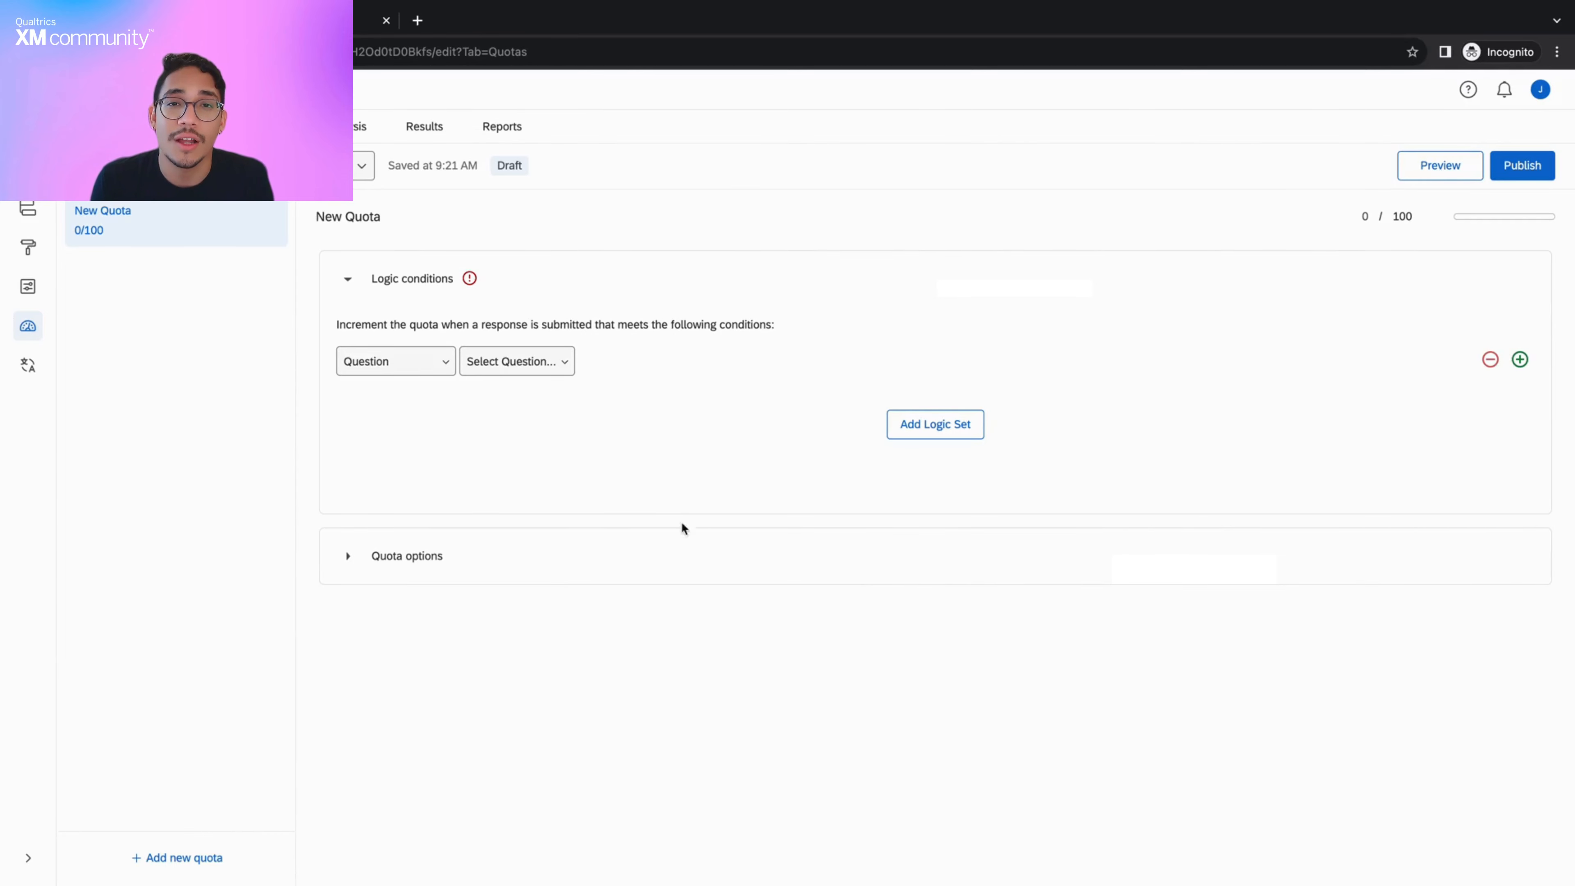
Set the quota condition to Question Q1 'What is your favorite color?' Green Is Selected
click(1521, 359)
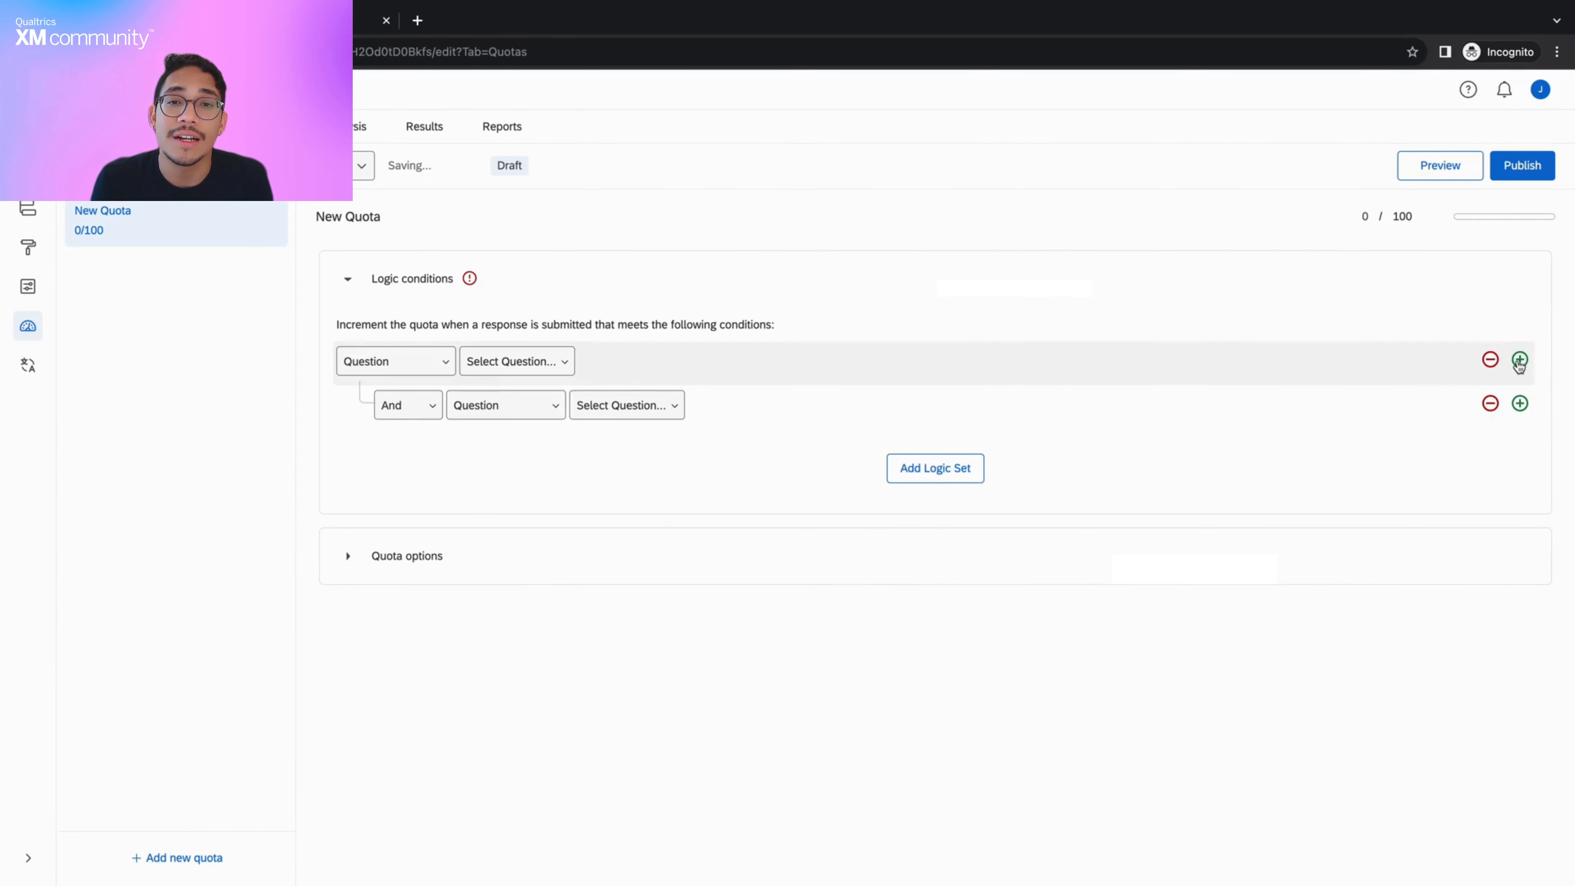
click(1491, 403)
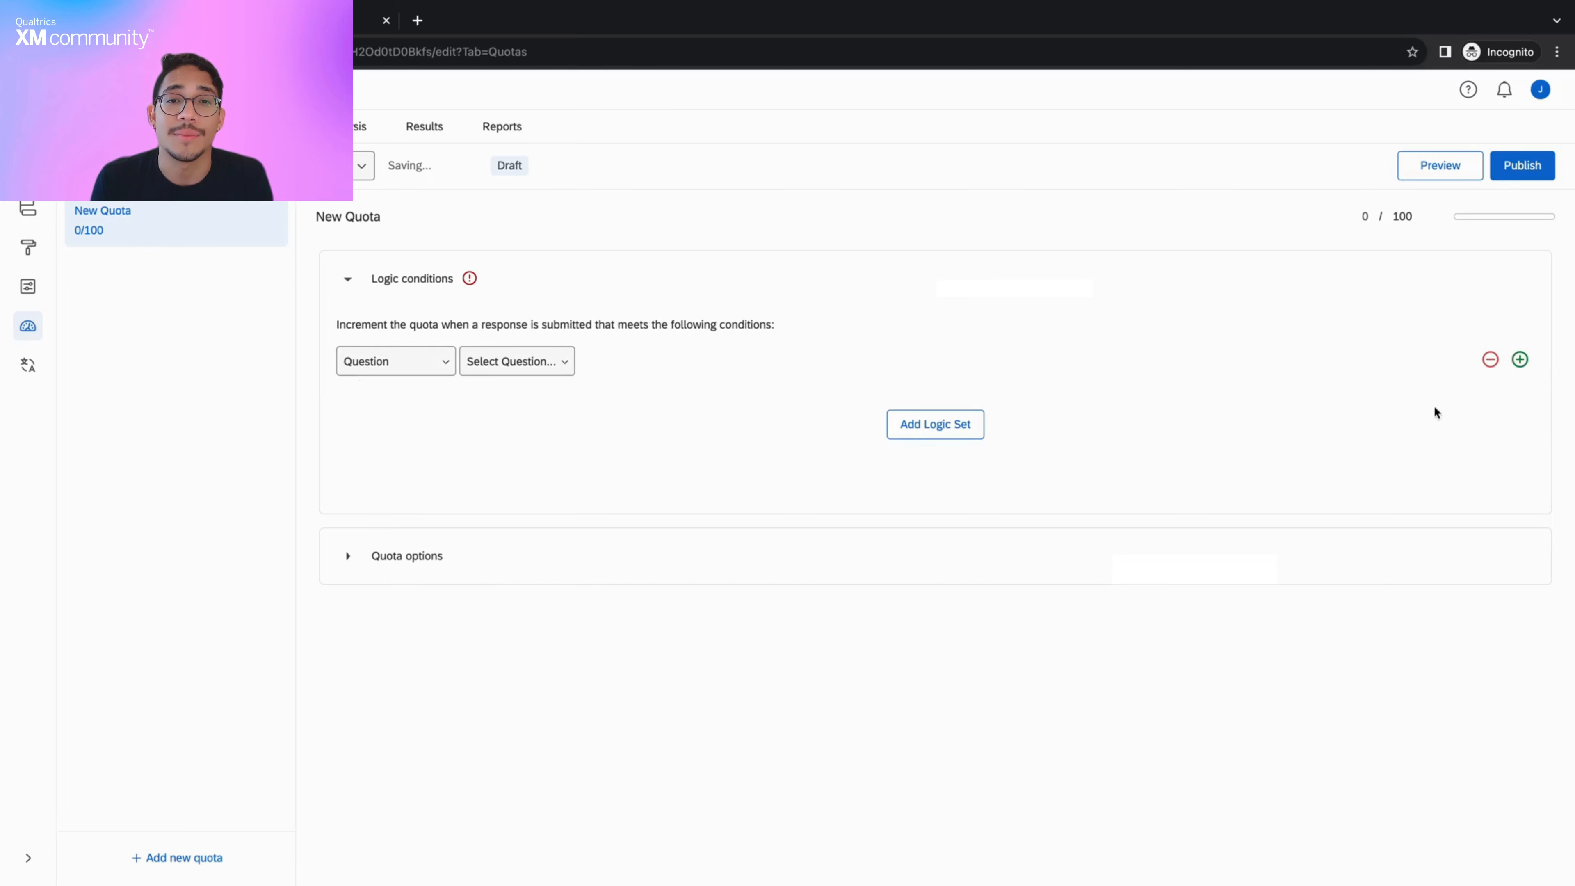
click(394, 361)
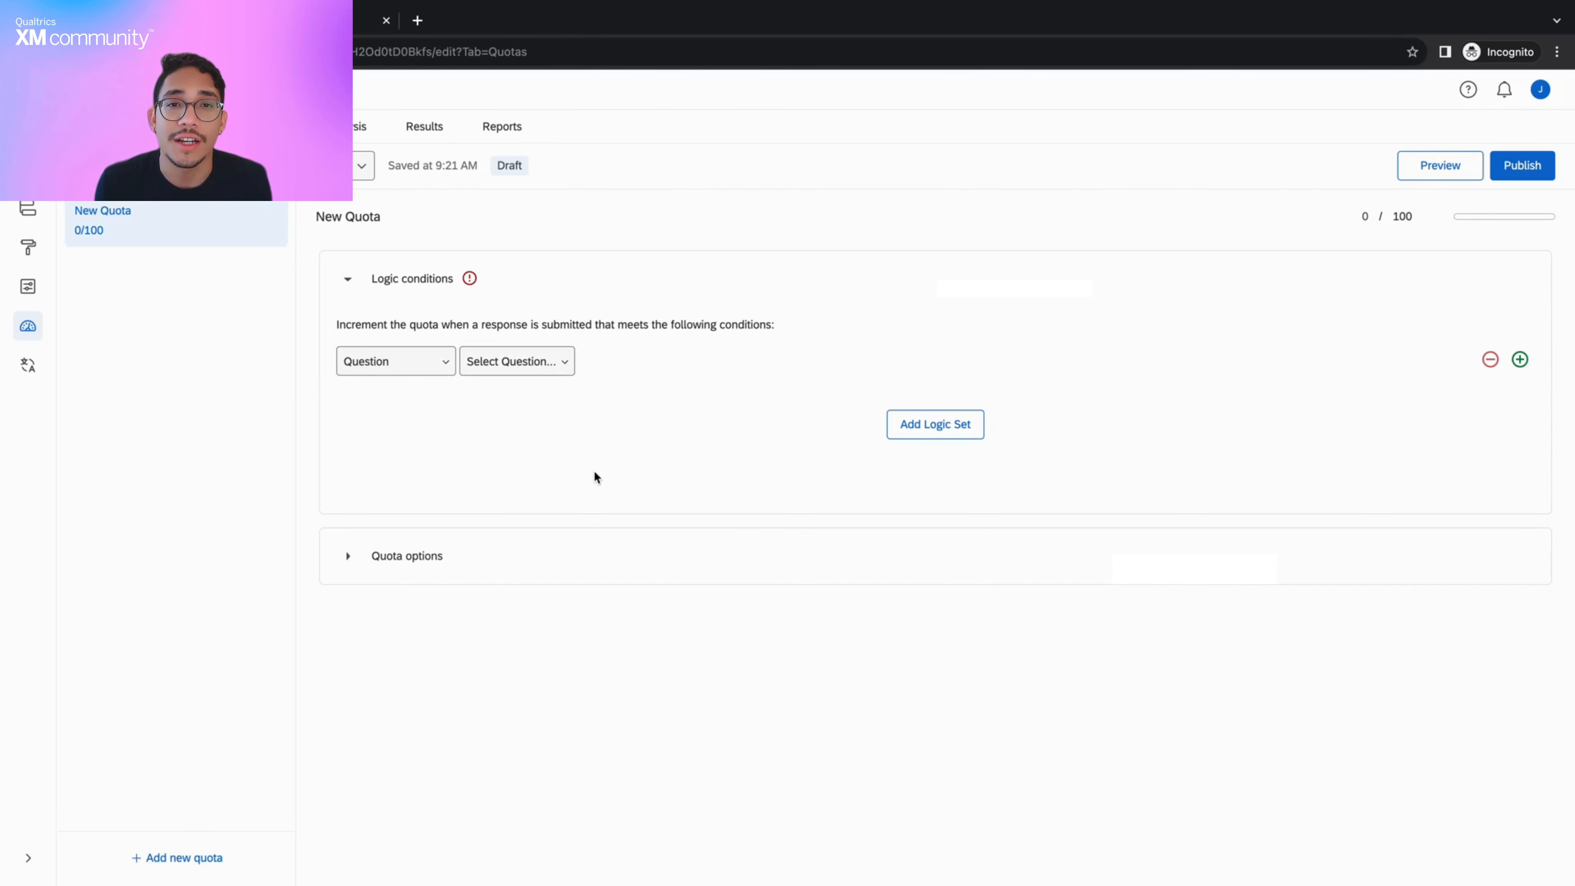
click(395, 361)
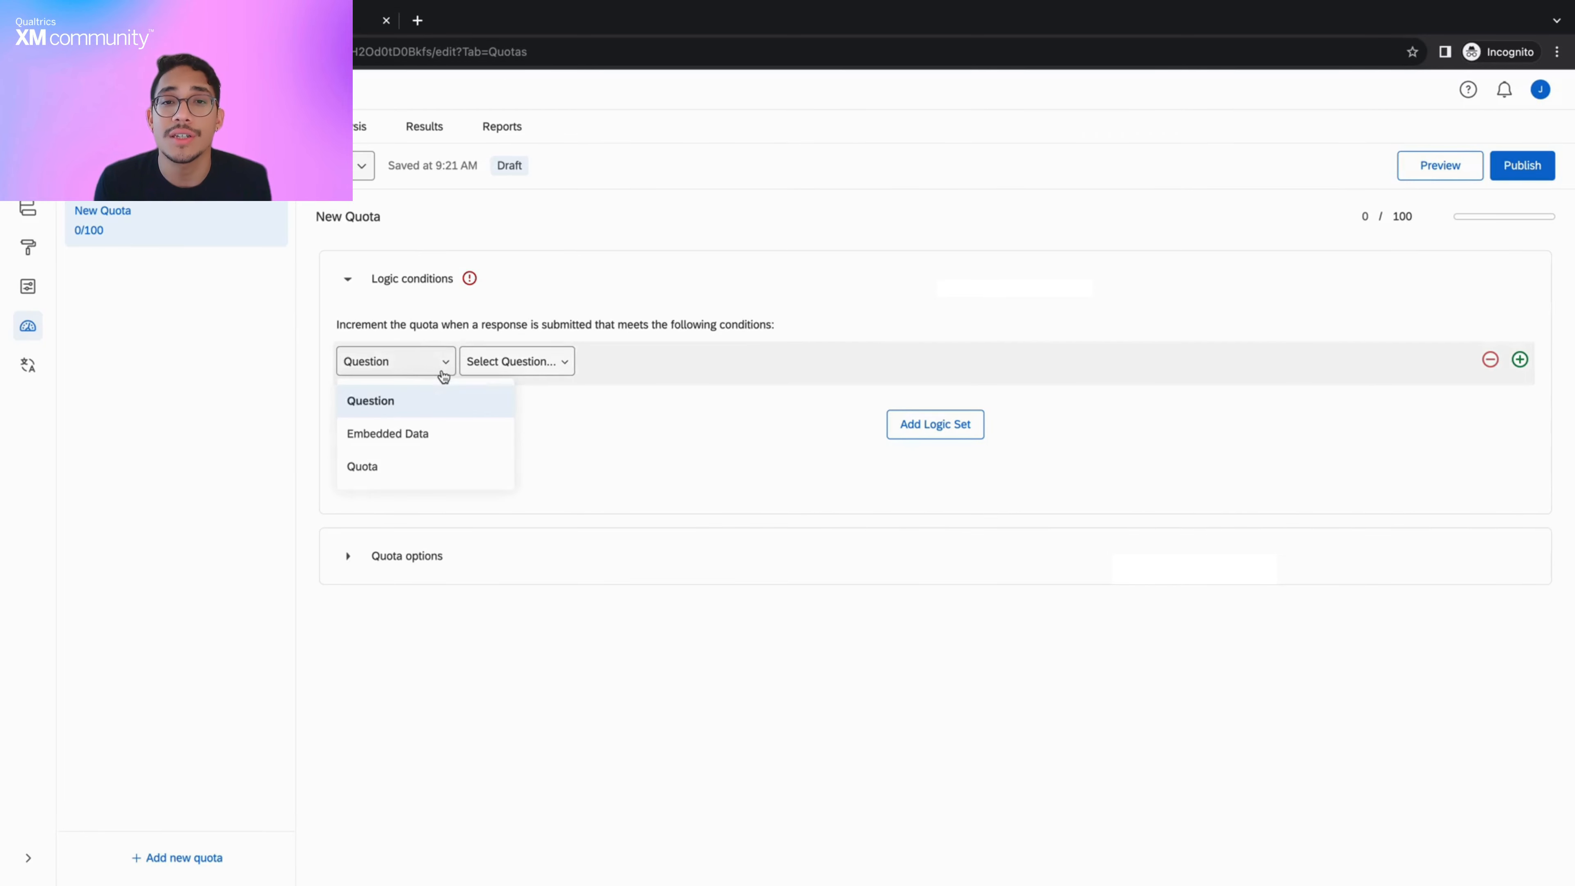
click(371, 401)
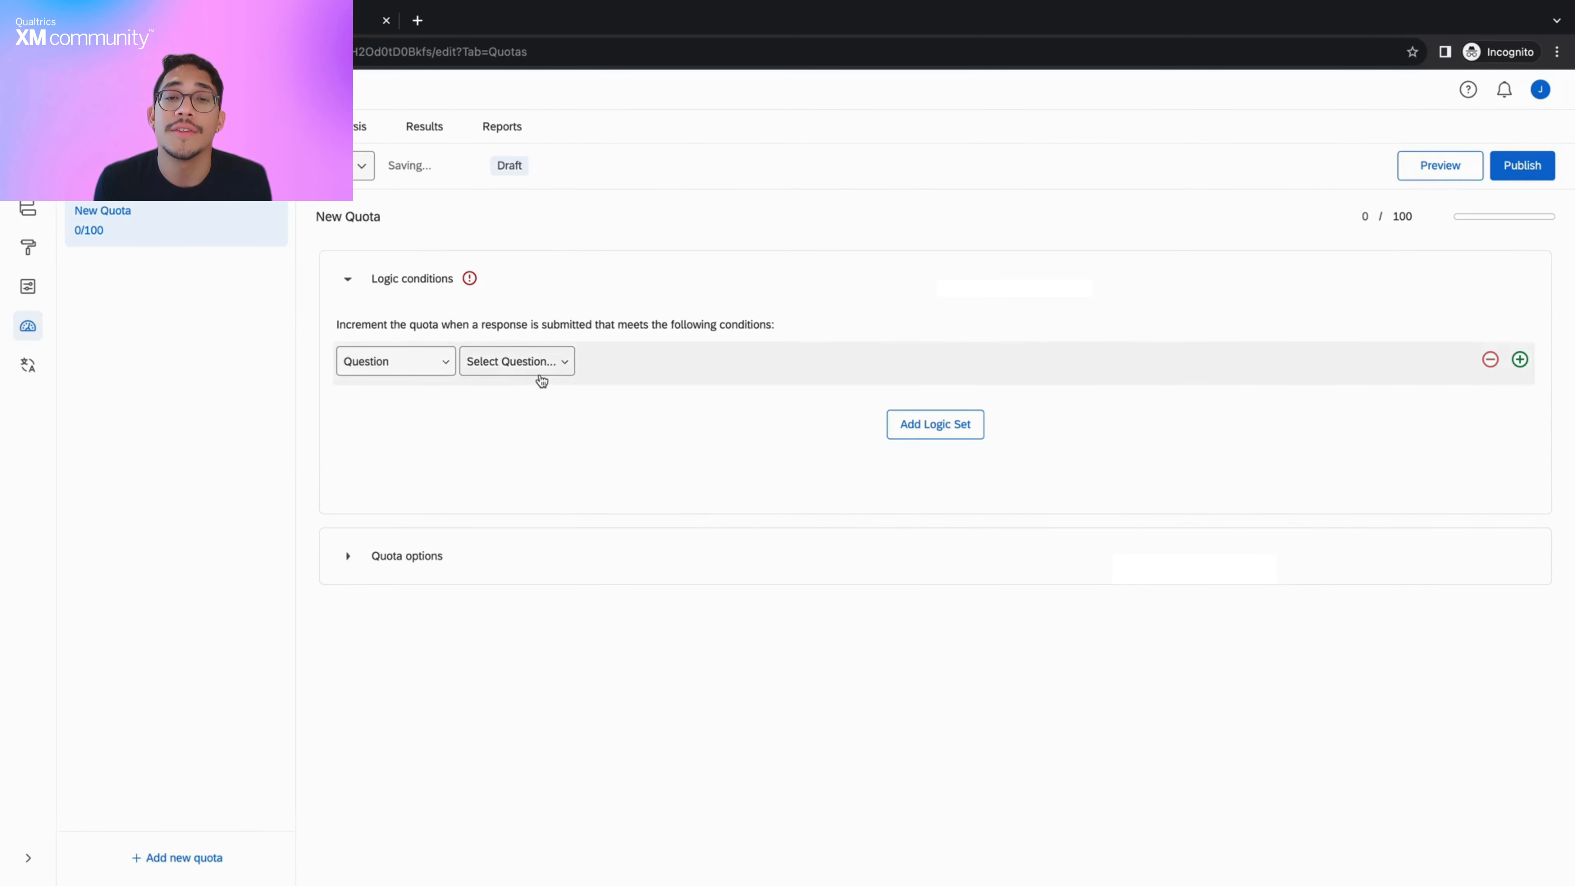
click(516, 361)
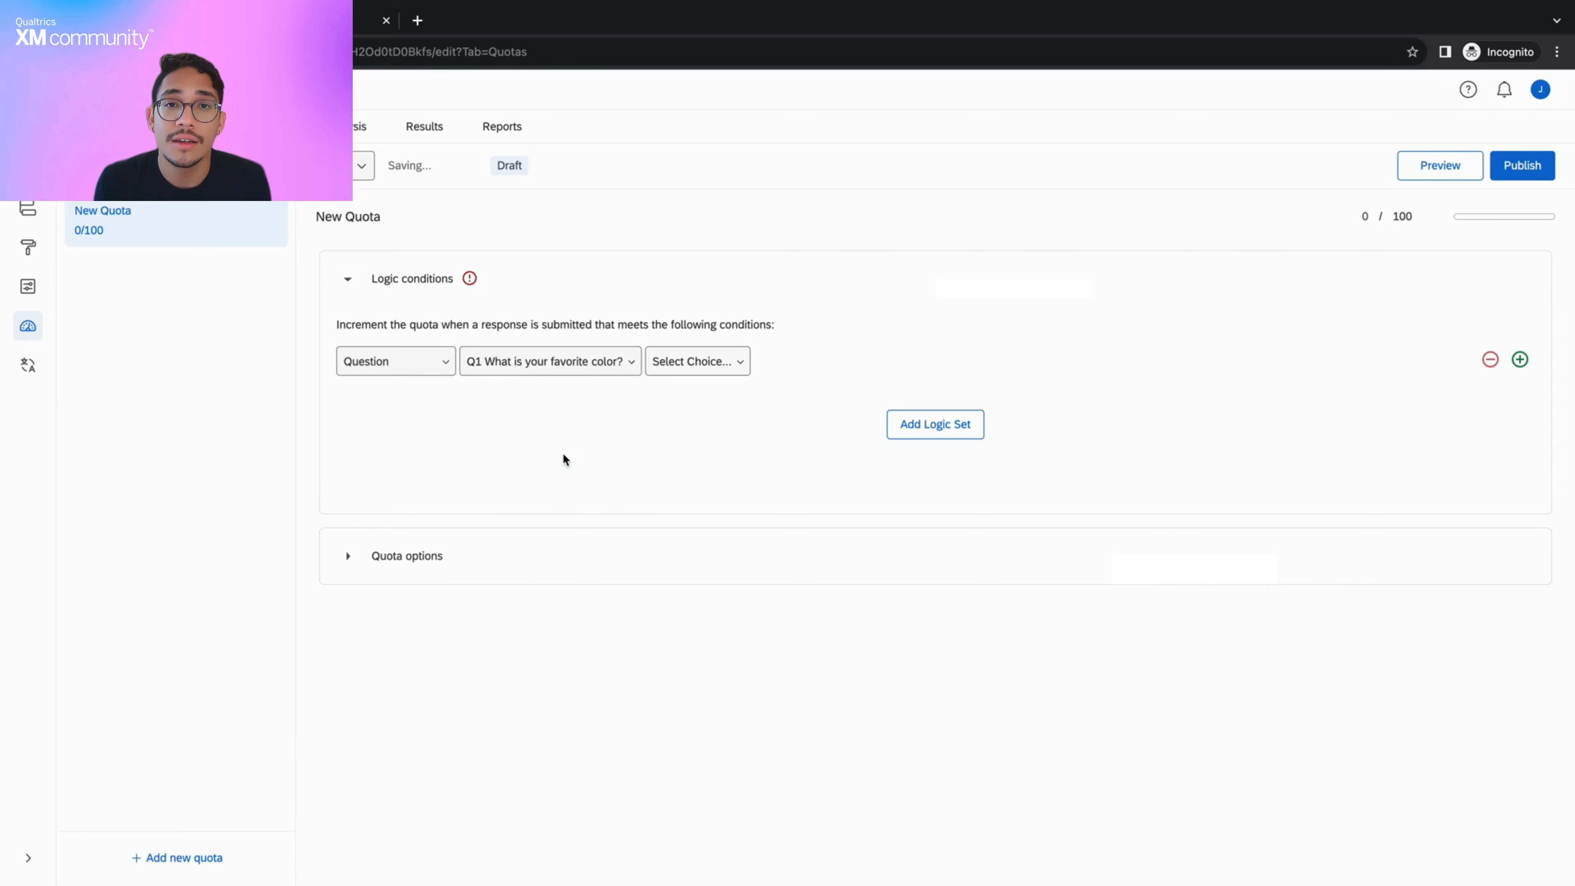
click(697, 361)
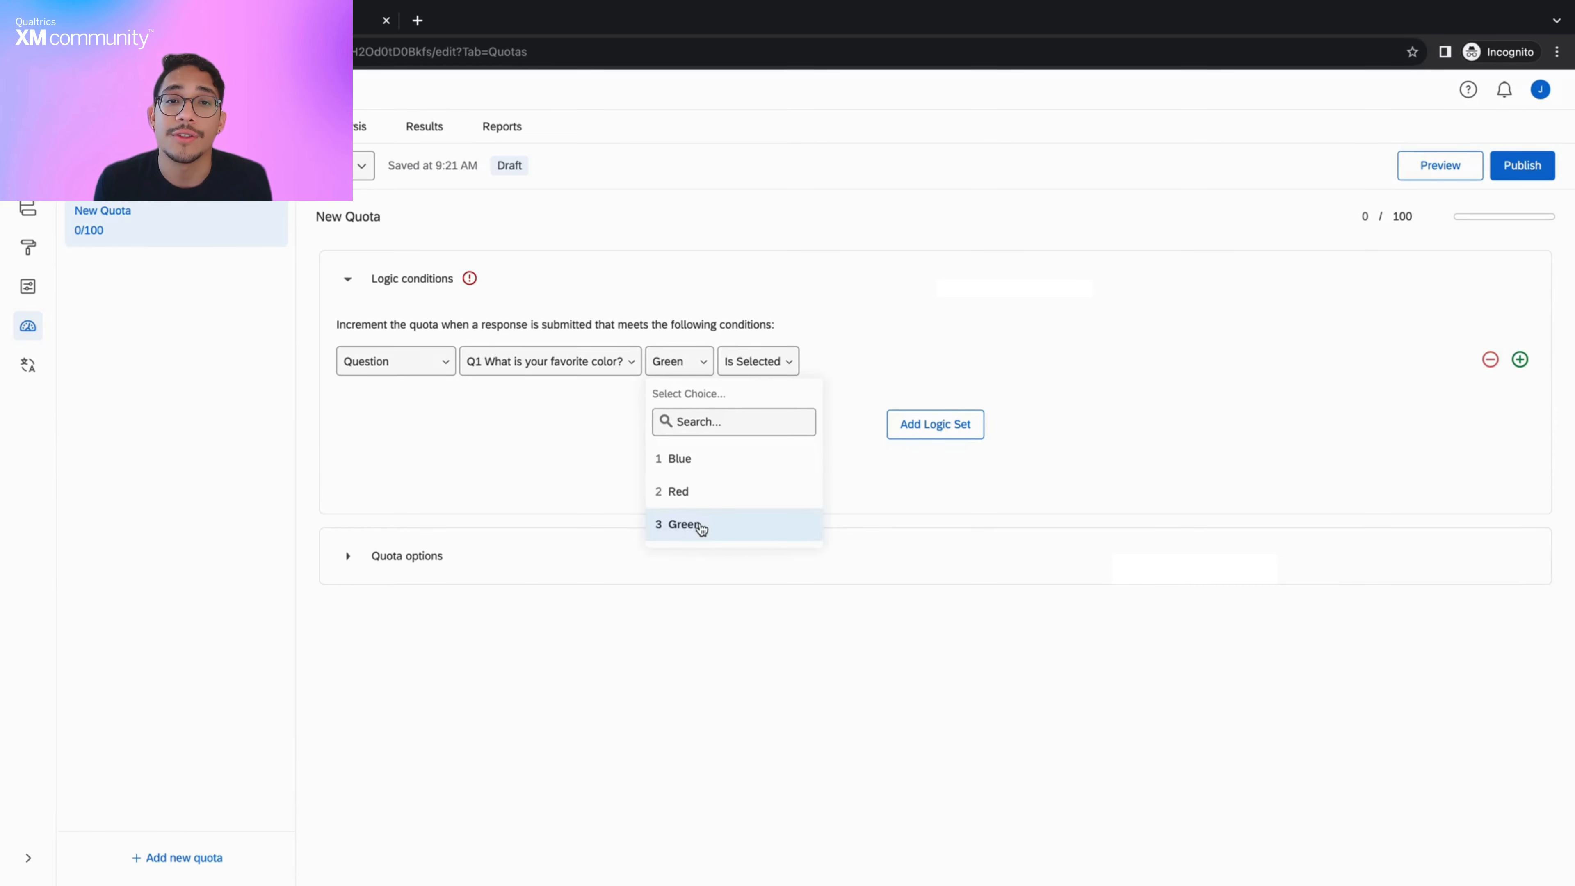
click(756, 361)
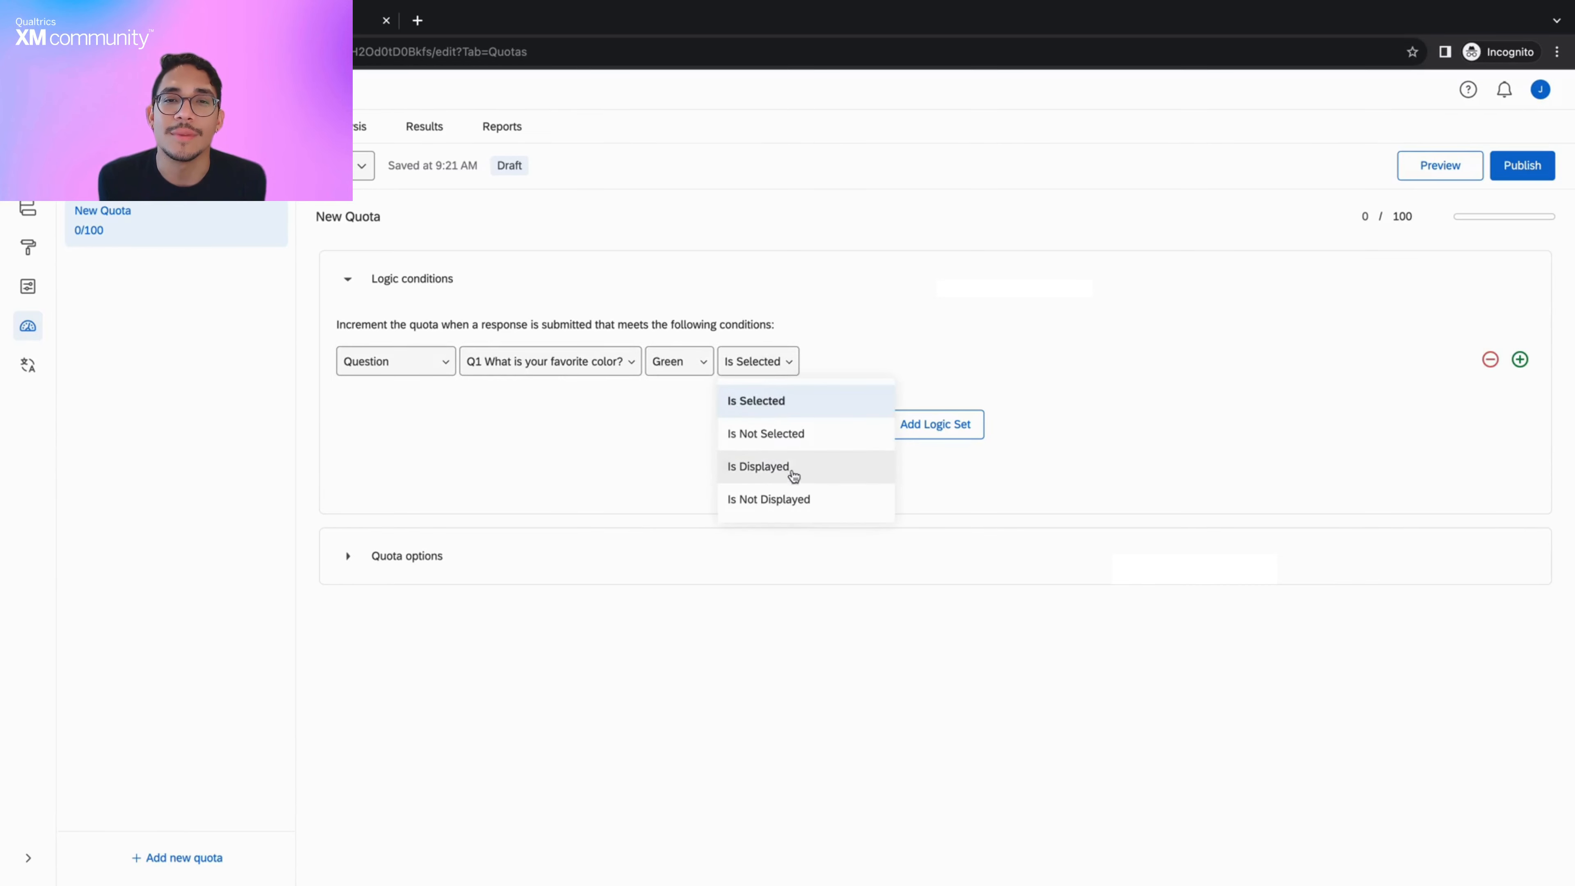
click(756, 400)
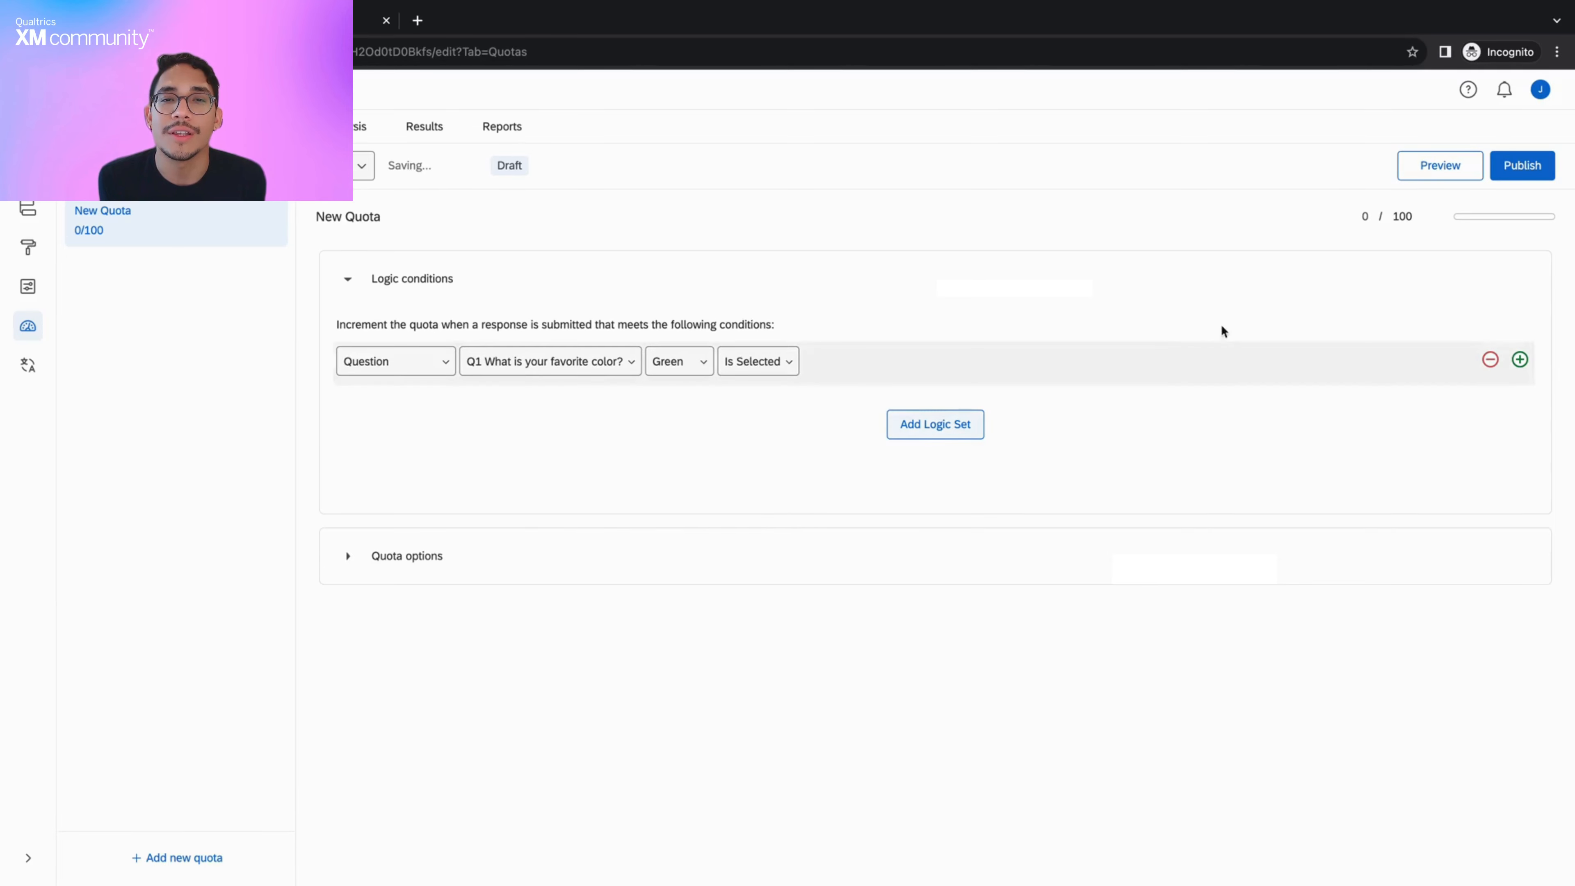
click(1412, 215)
text(Green)
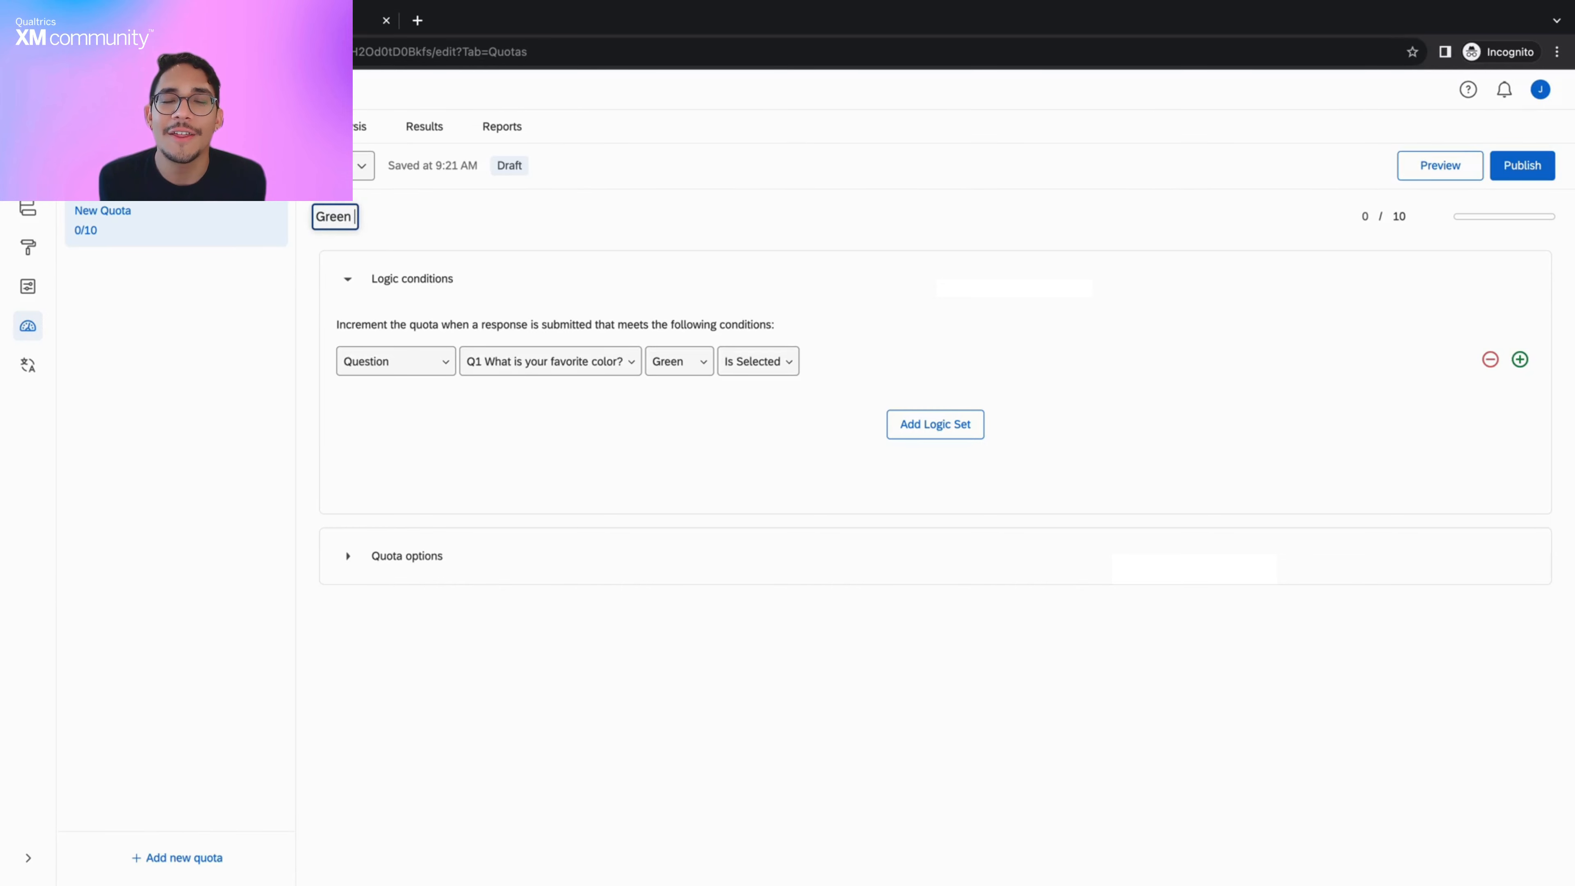
Rename the quota to Green Respondents and cap it at 10 responses
text(Respondents)
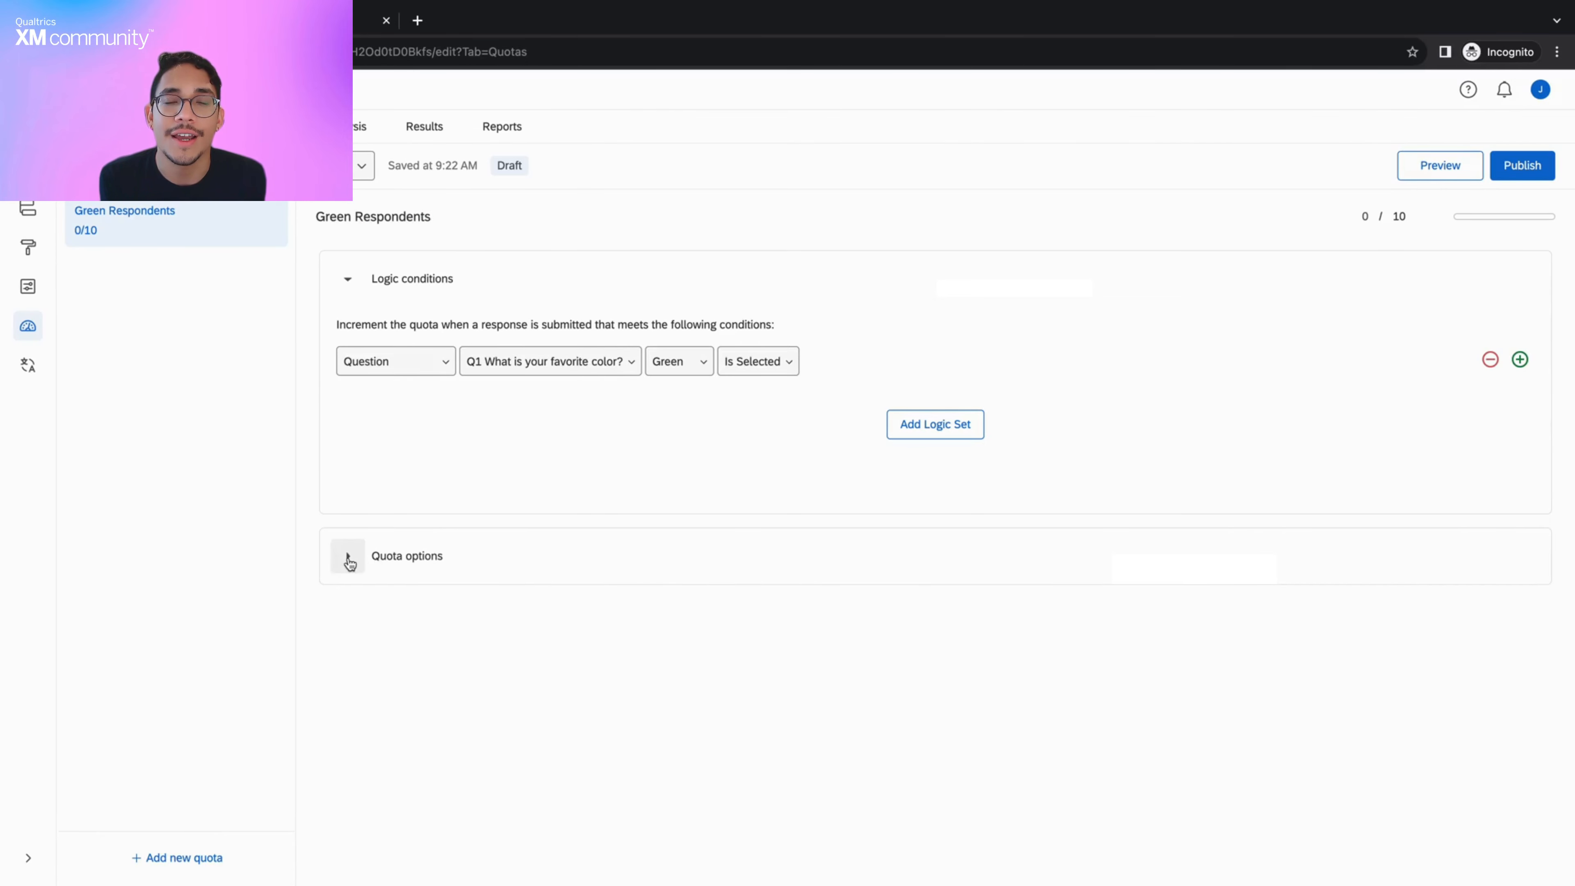
Expand Quota options and review the actions for when the quota is reached
click(348, 559)
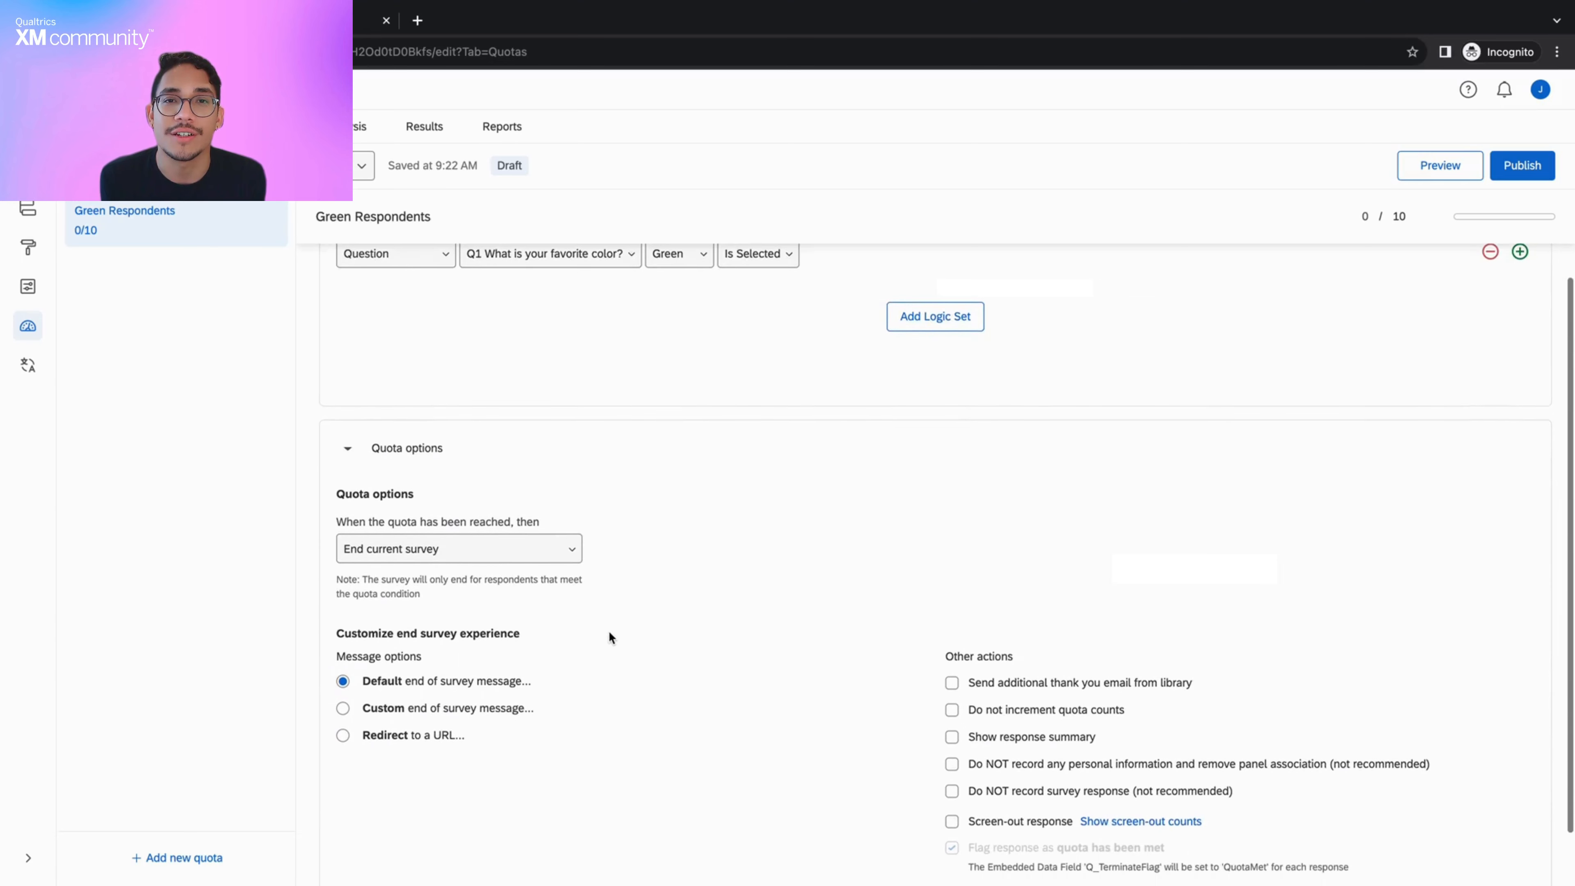
scroll(down, 3)
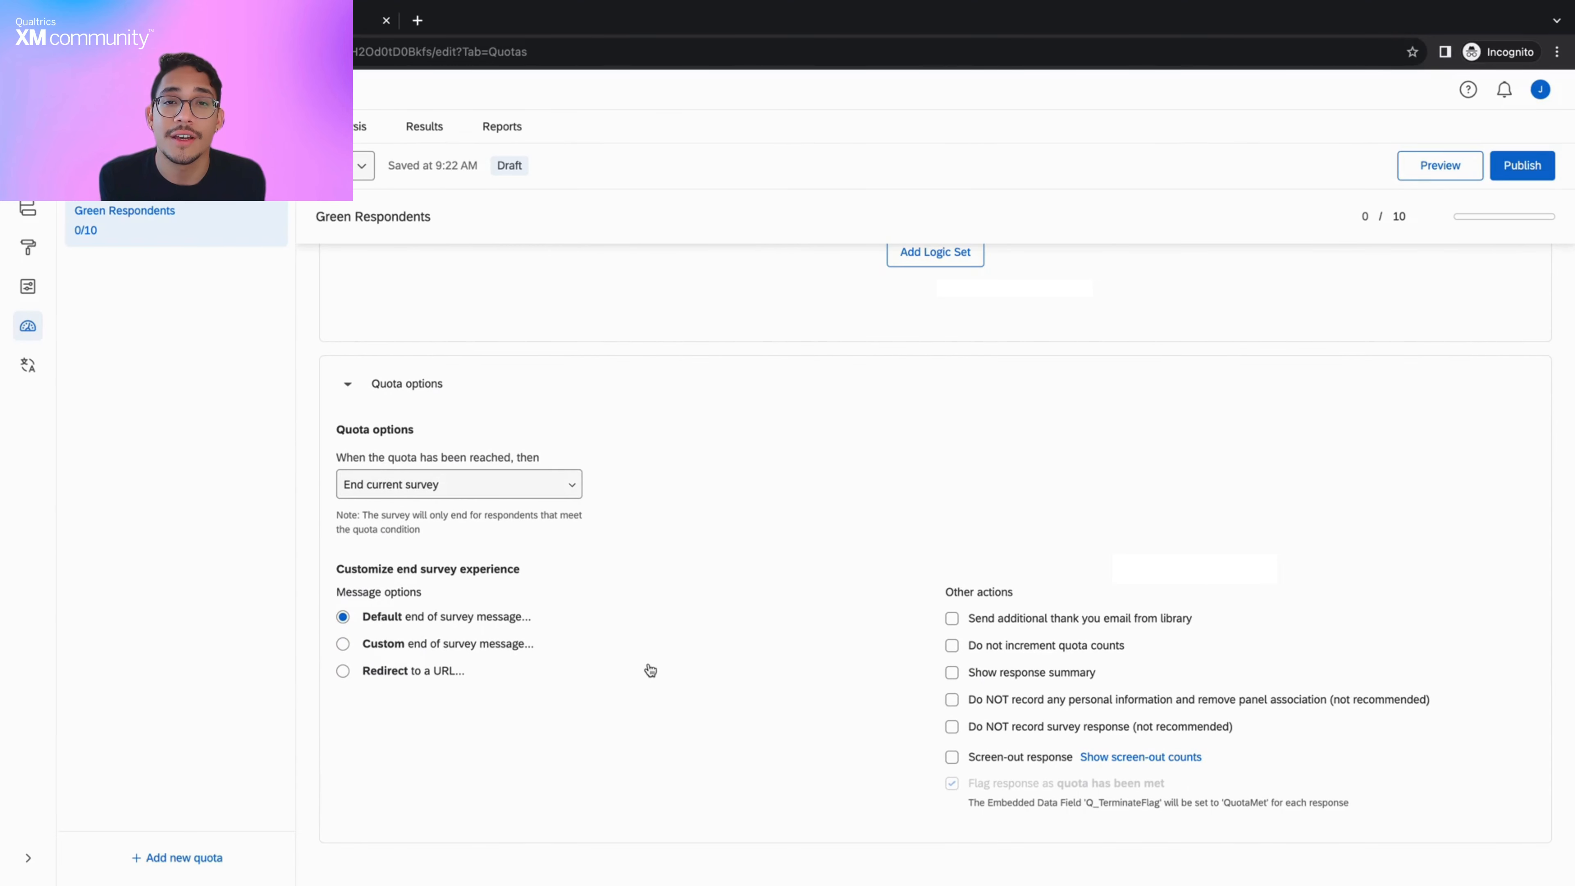
click(457, 484)
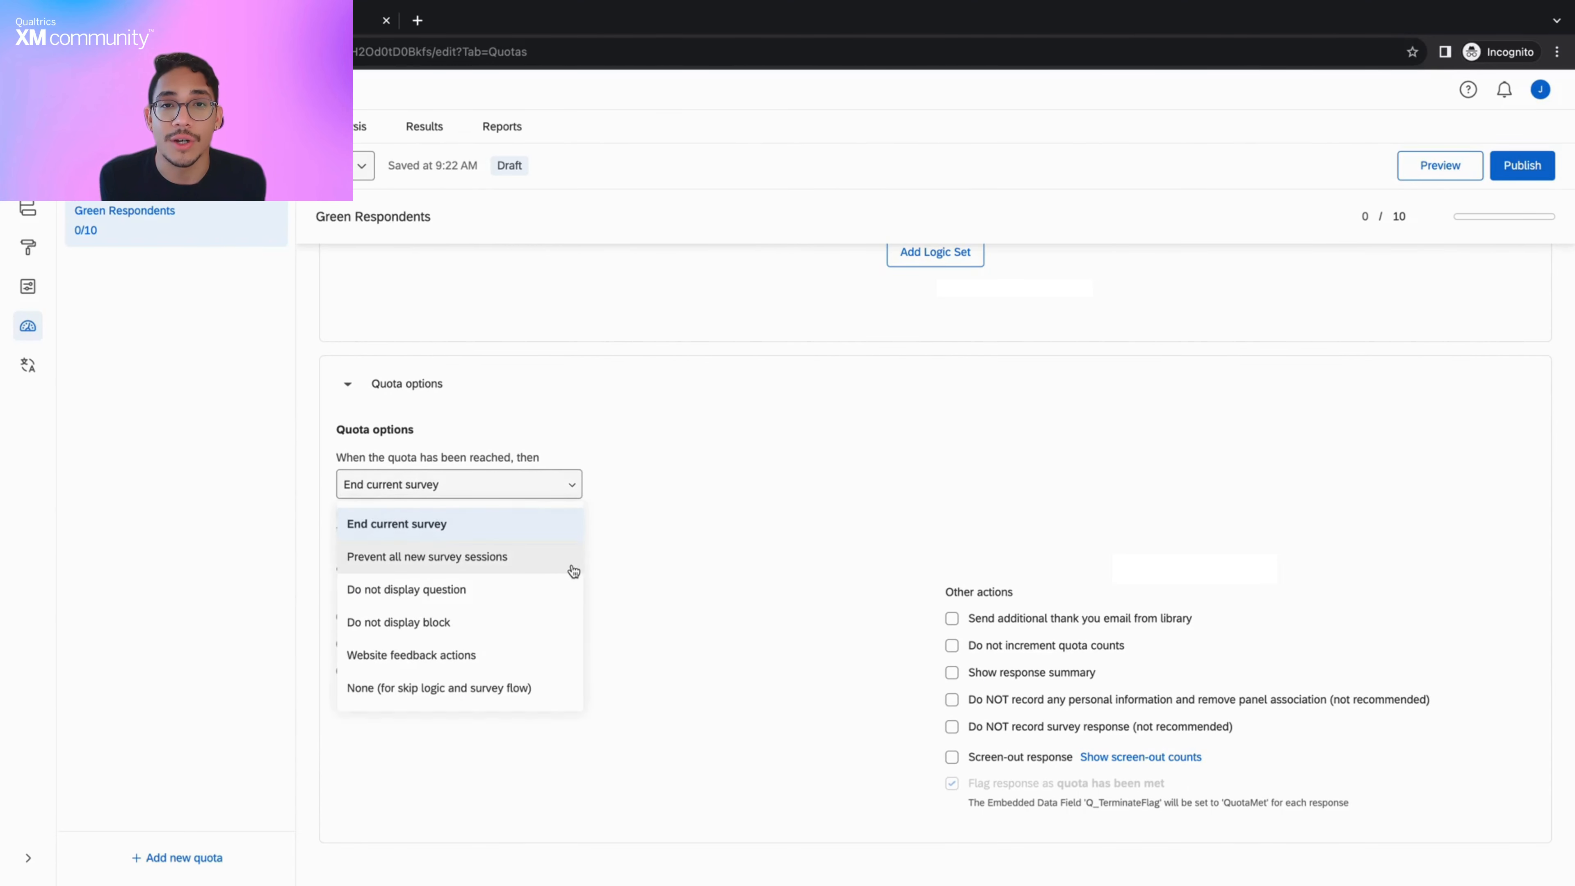
mouse_move(522, 569)
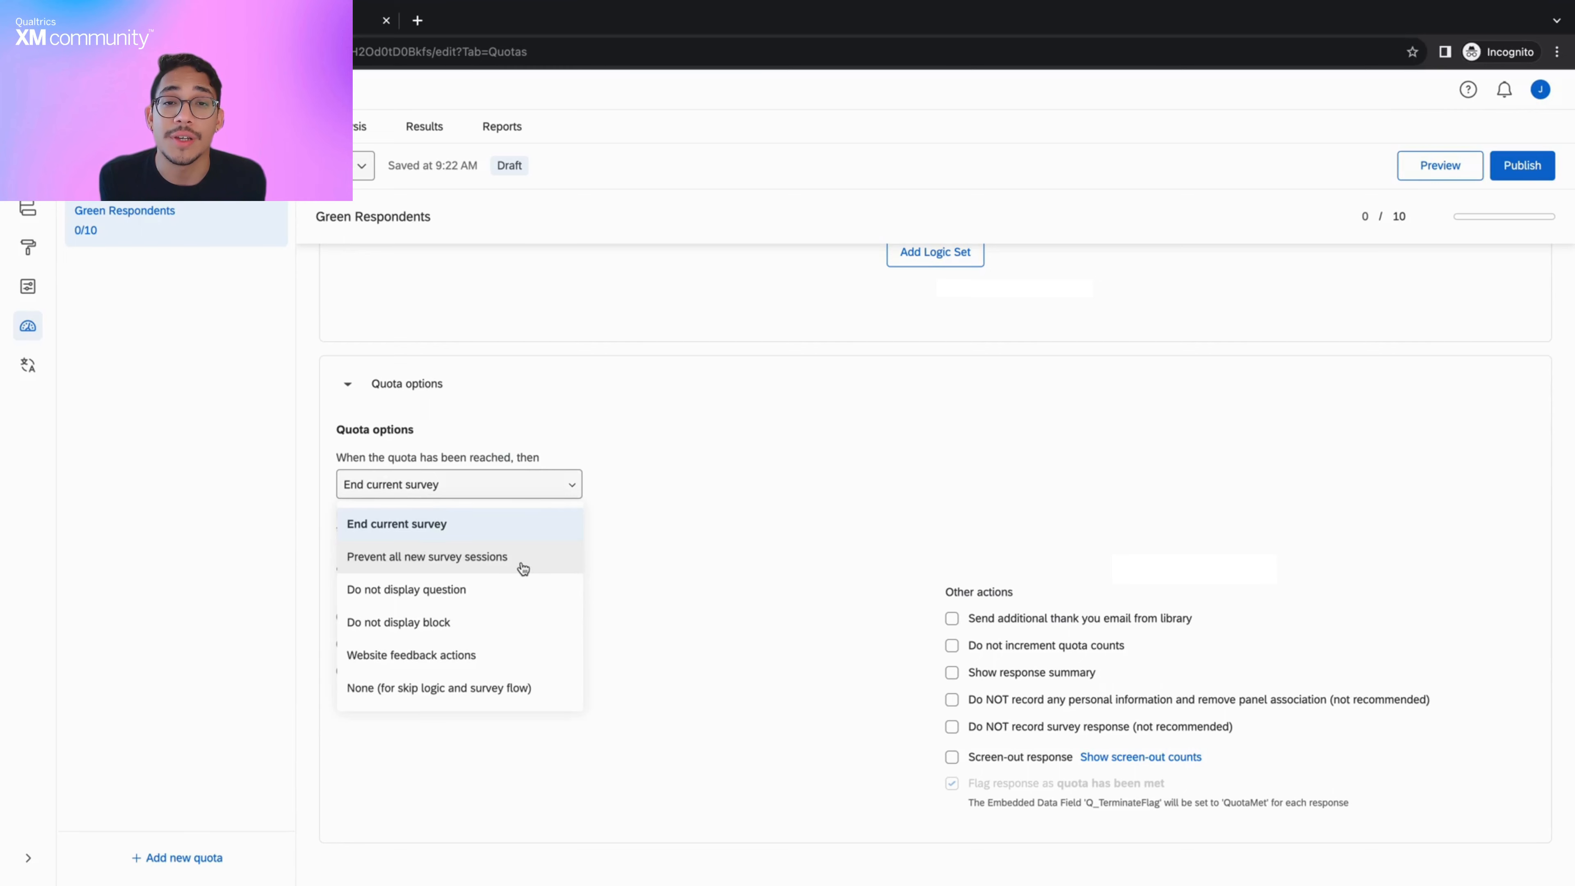
mouse_move(561, 597)
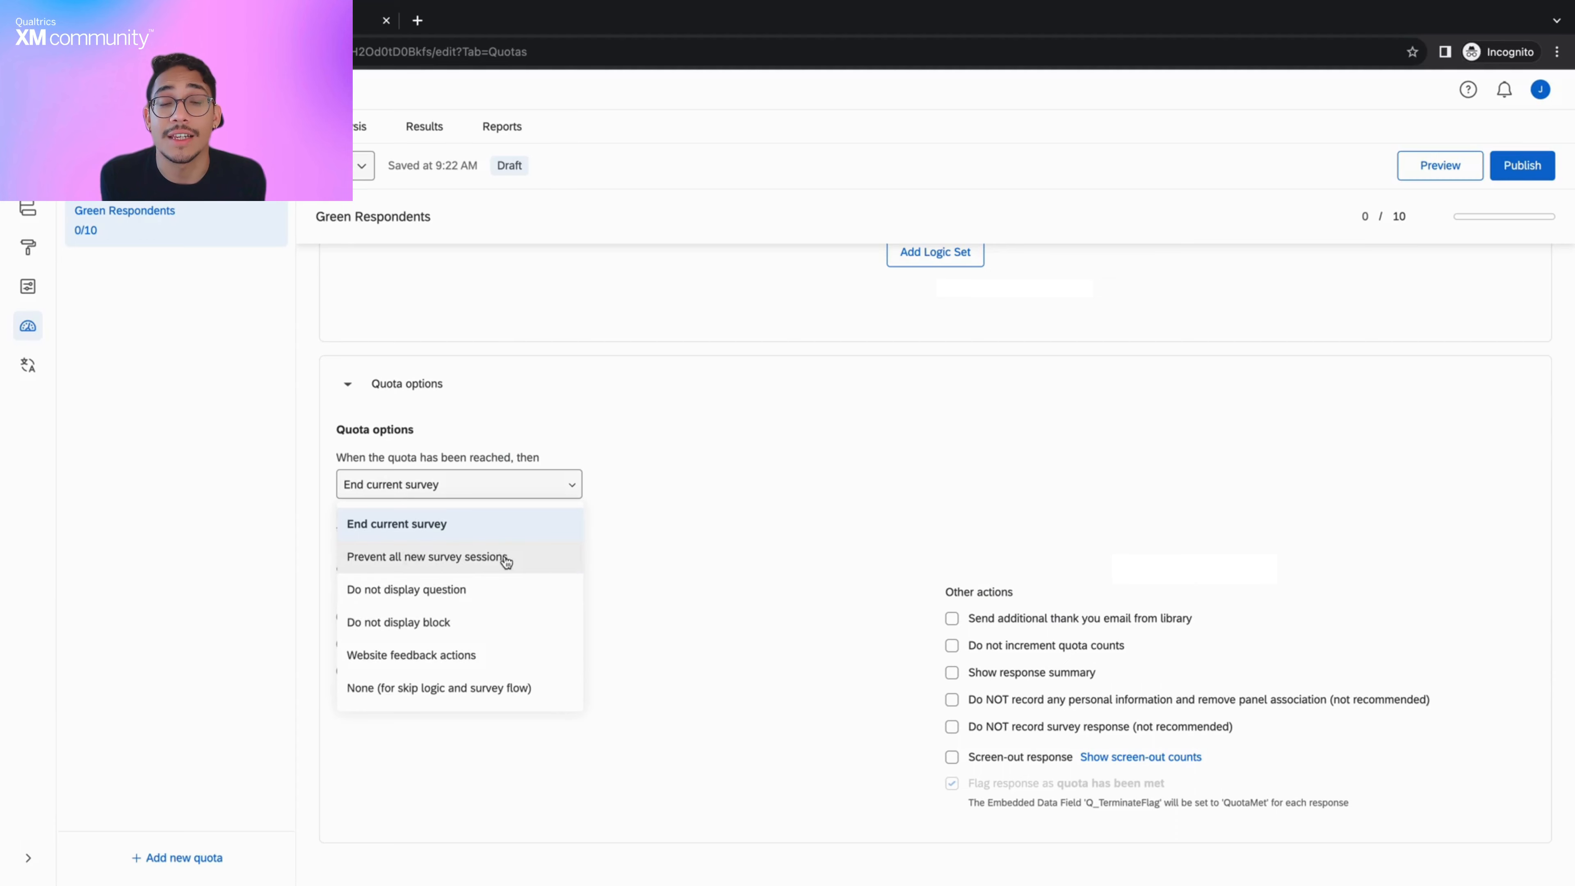
mouse_move(555, 687)
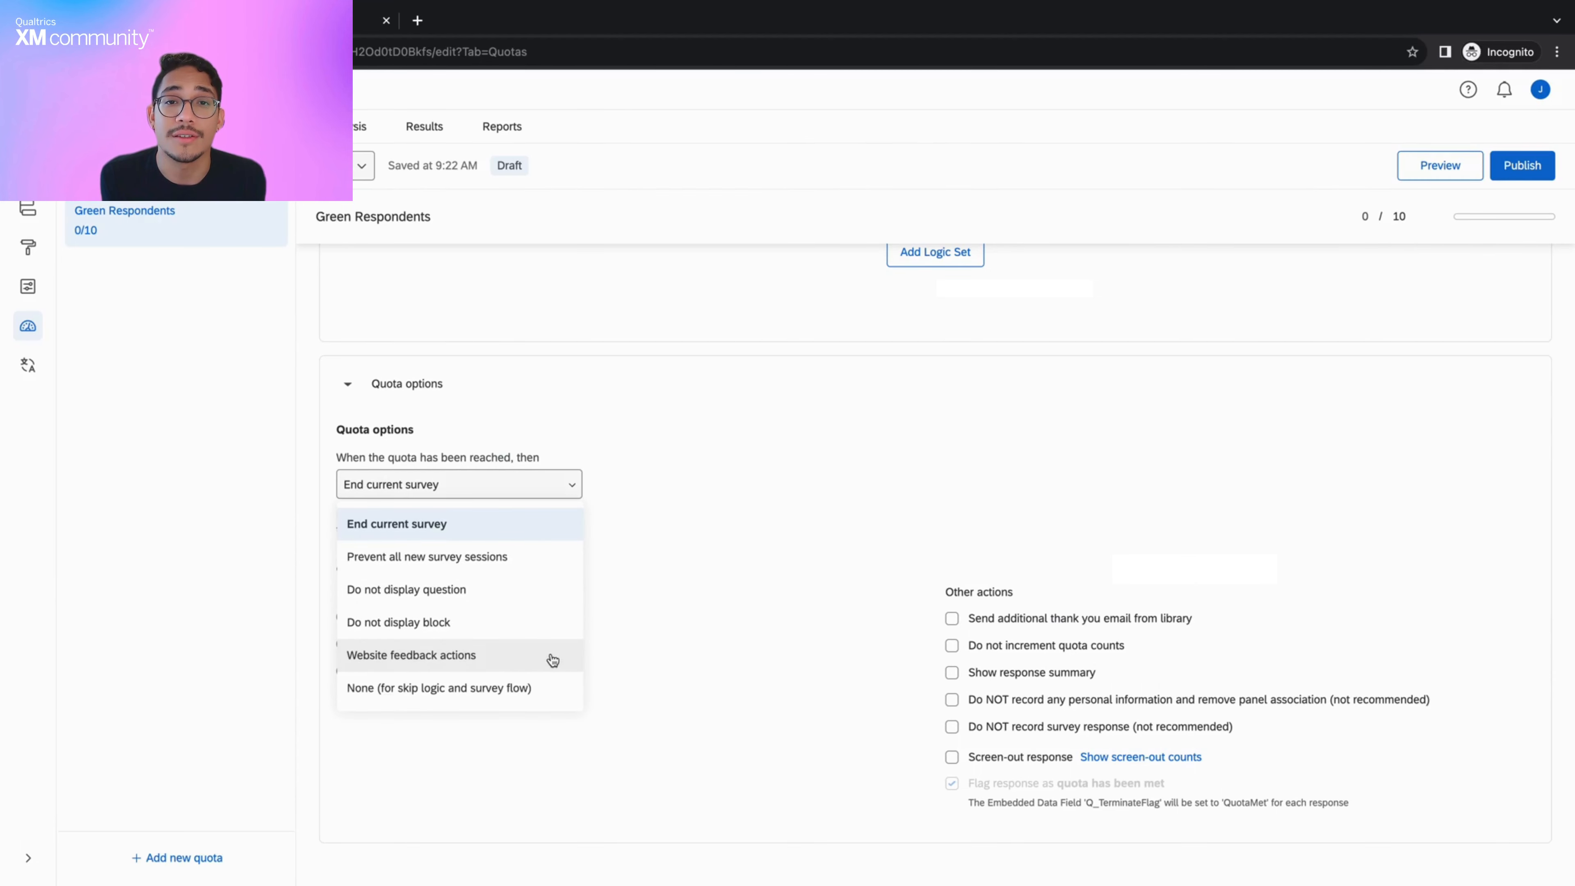
mouse_move(572, 697)
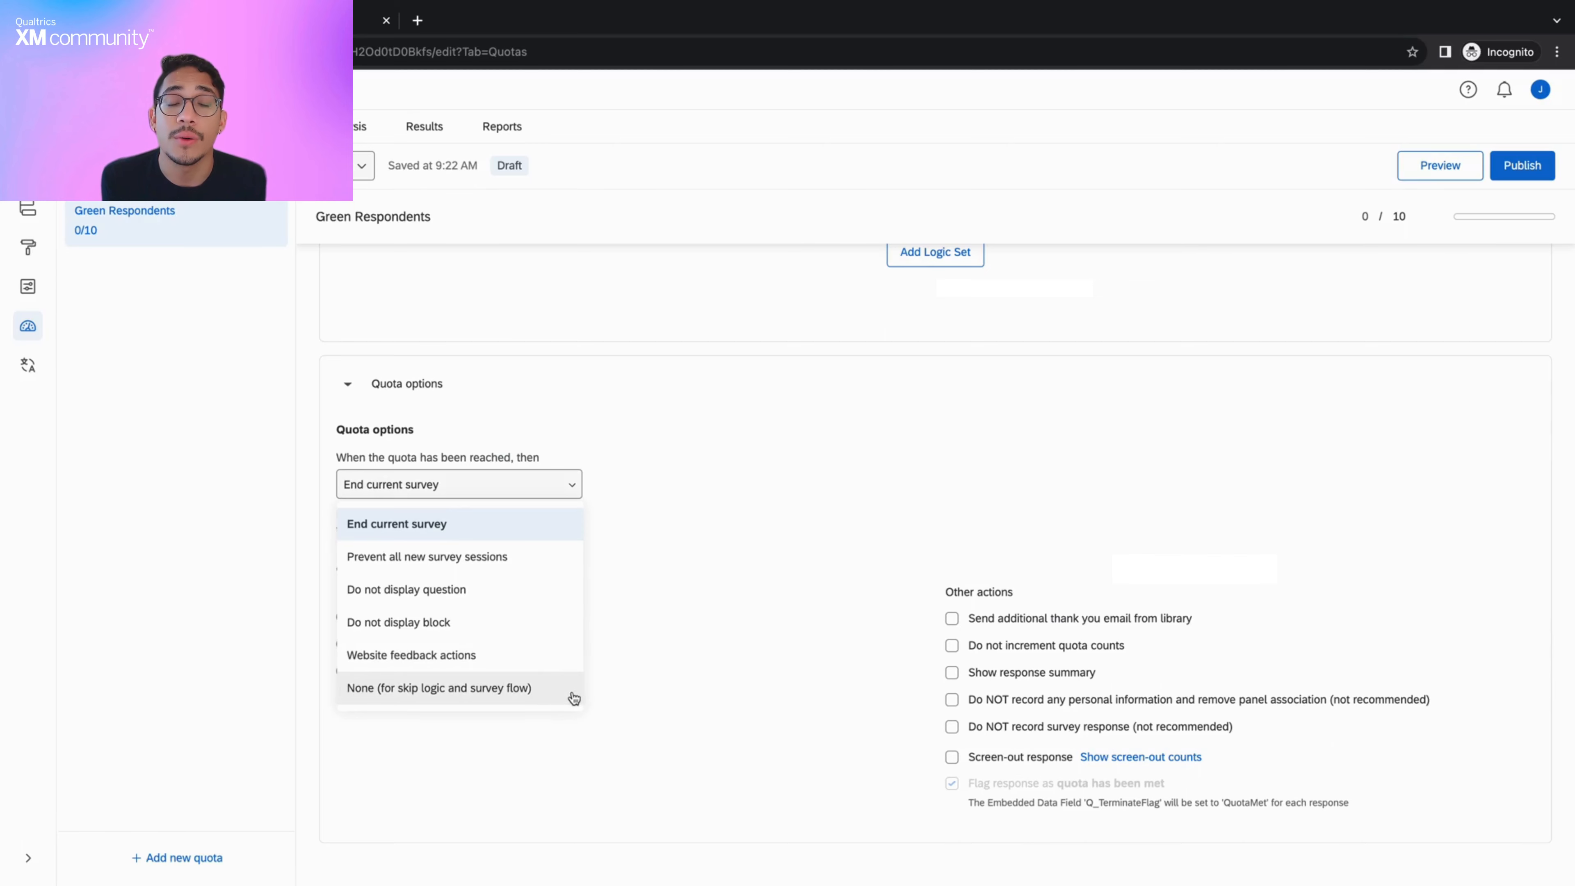
mouse_move(358, 706)
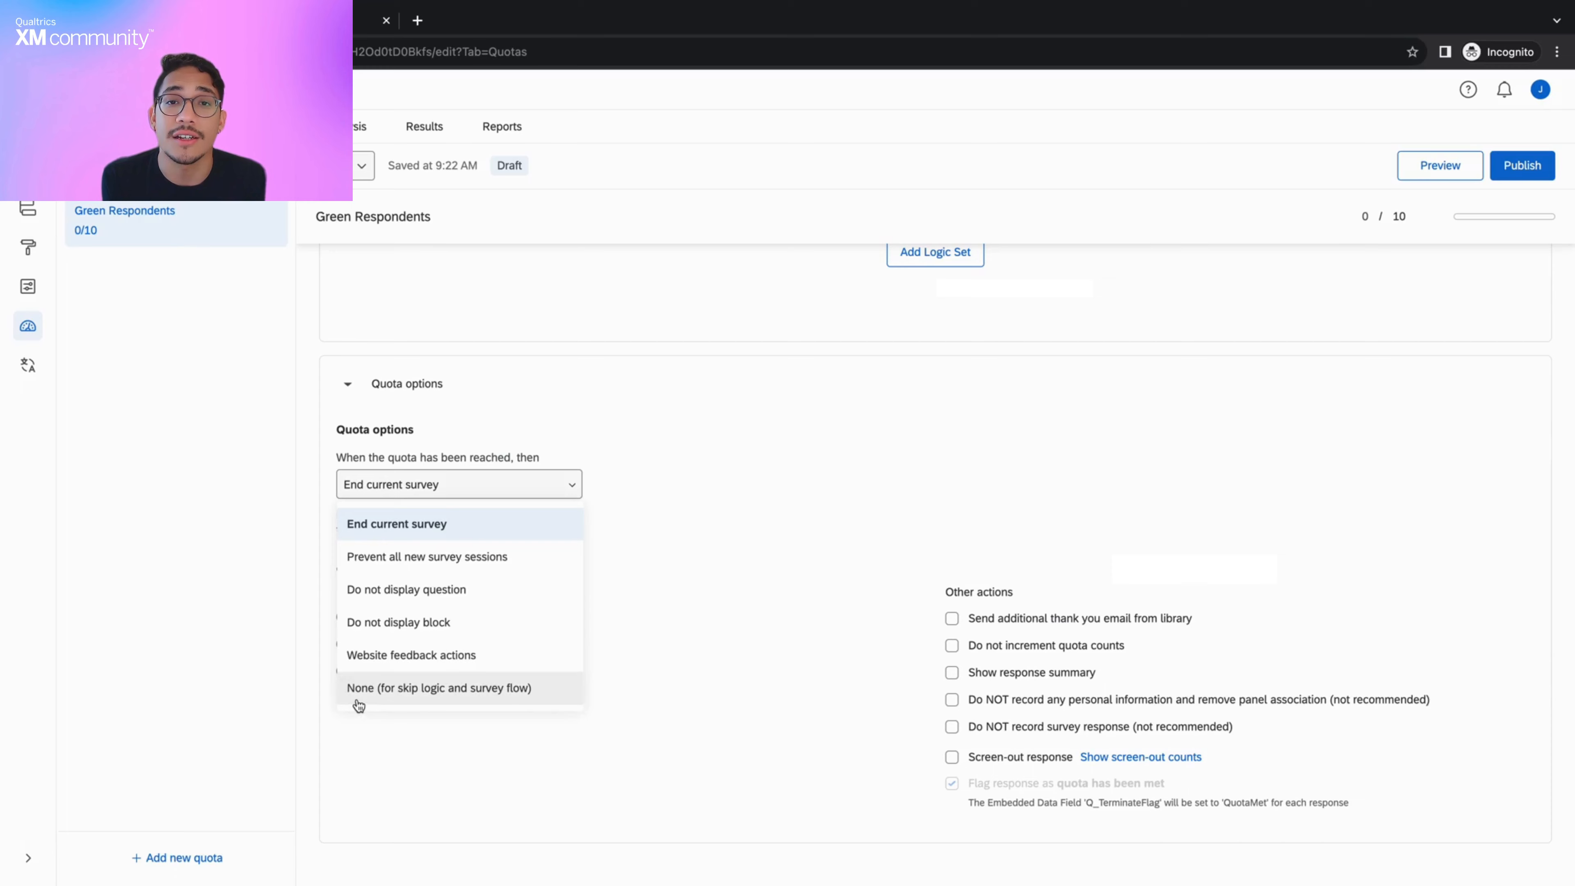
mouse_move(540, 529)
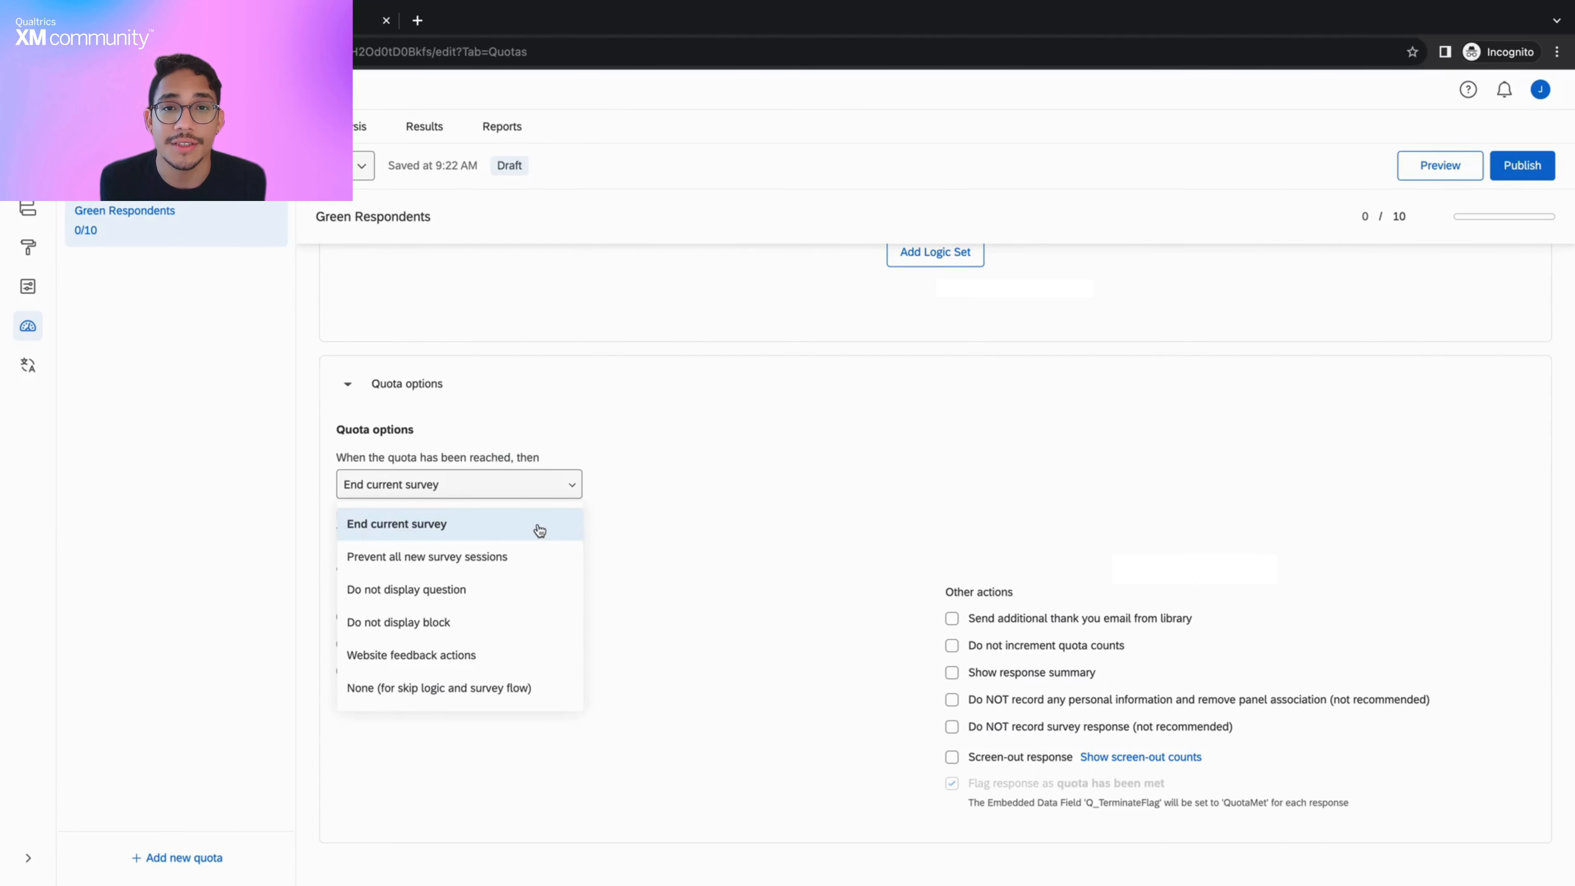
Keep End current survey and show the custom end-of-survey message Green Quota
click(395, 524)
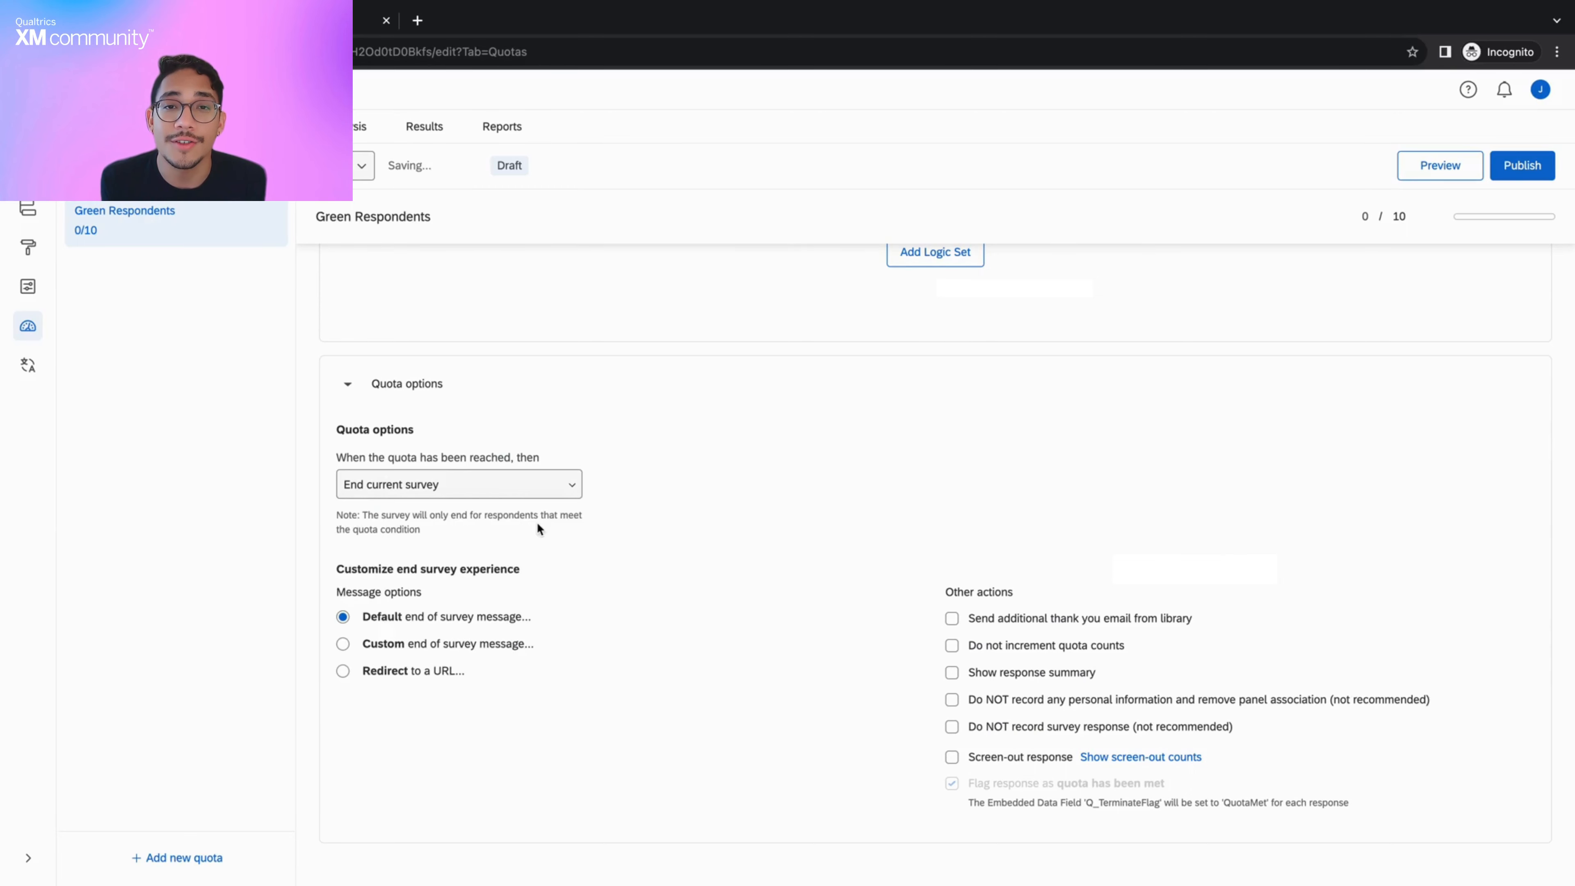
click(343, 643)
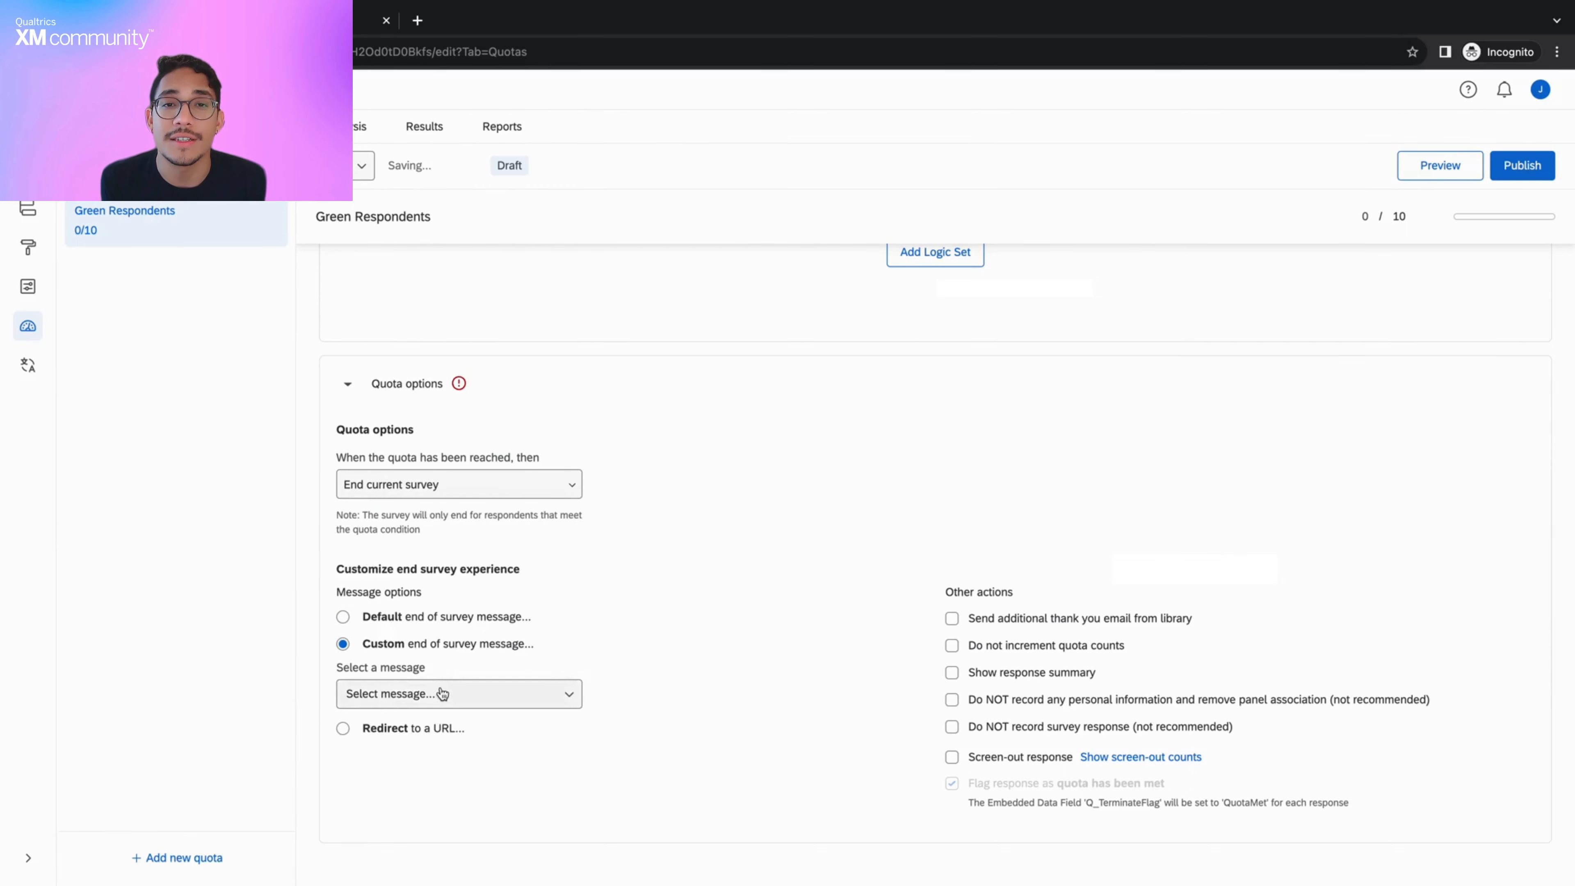
click(458, 693)
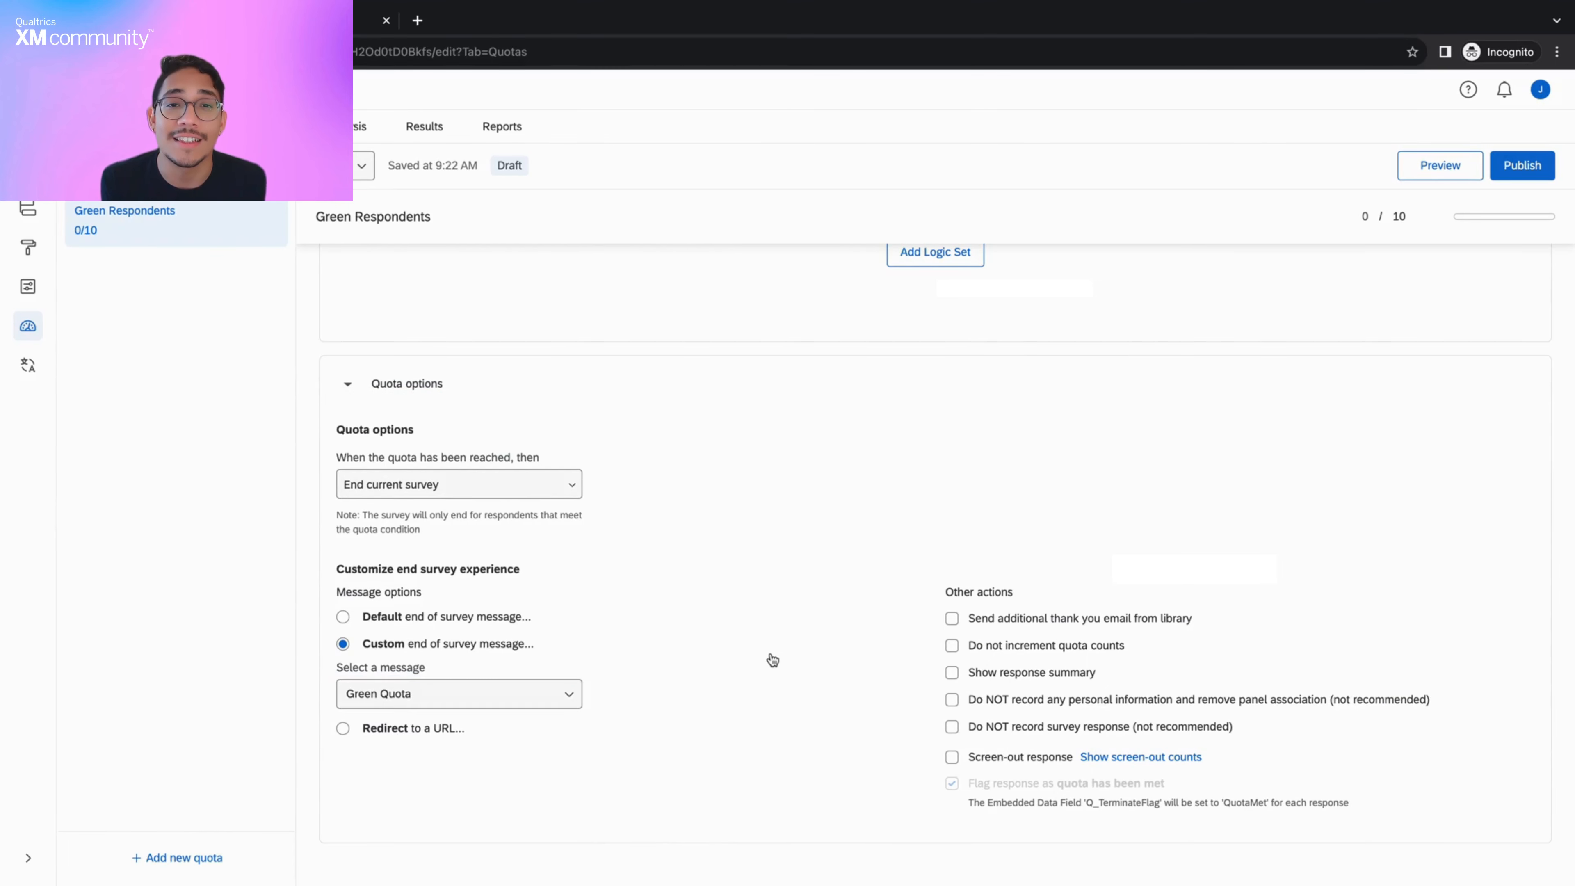
scroll(up, 3)
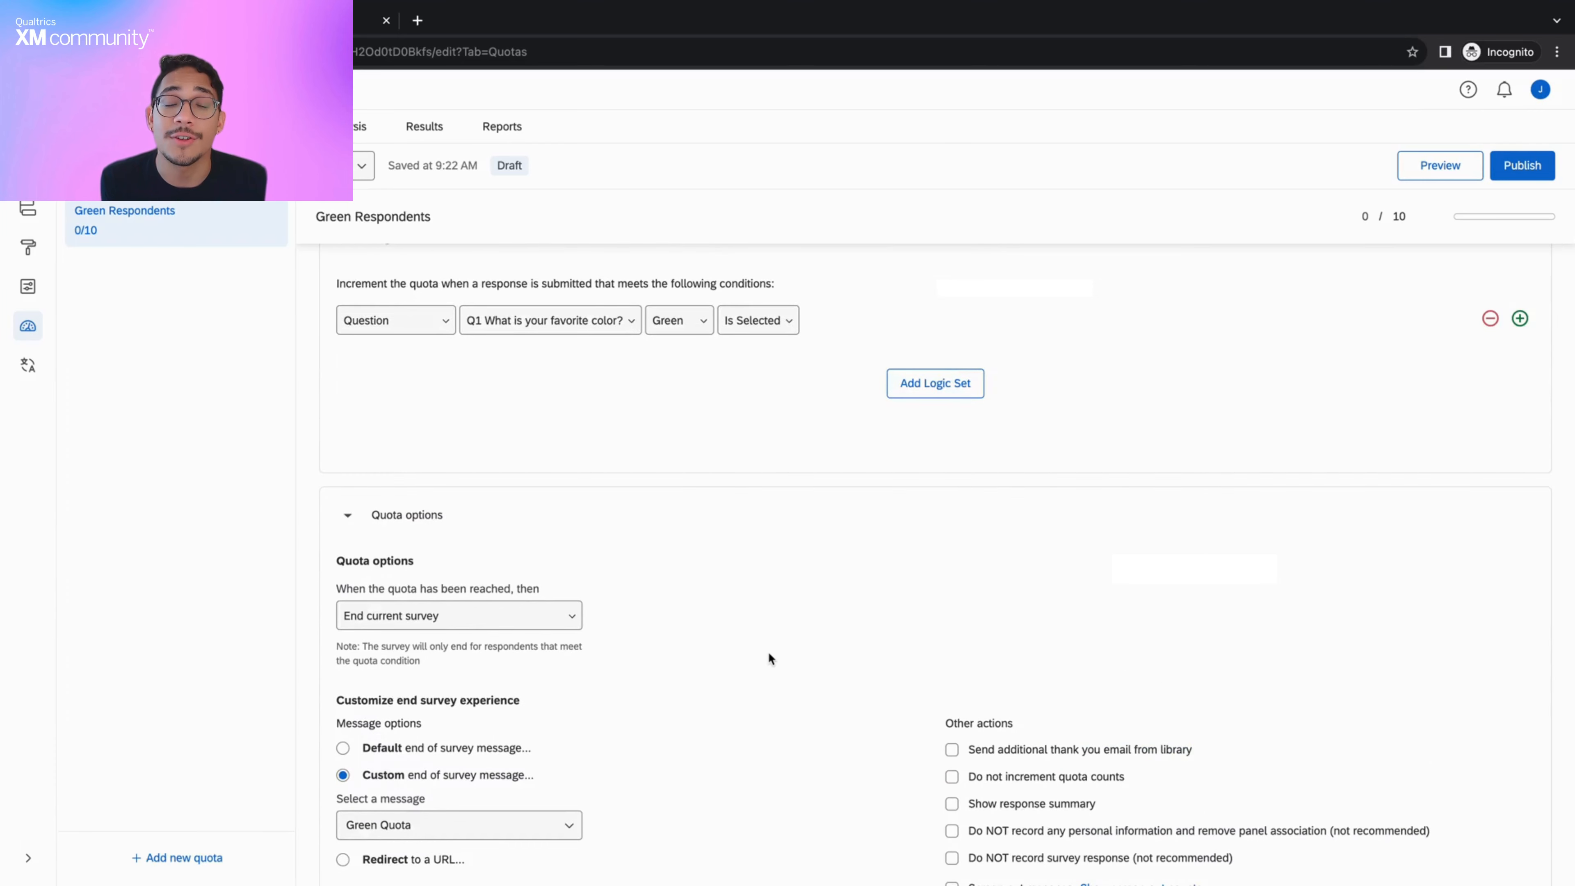
scroll(up, 3)
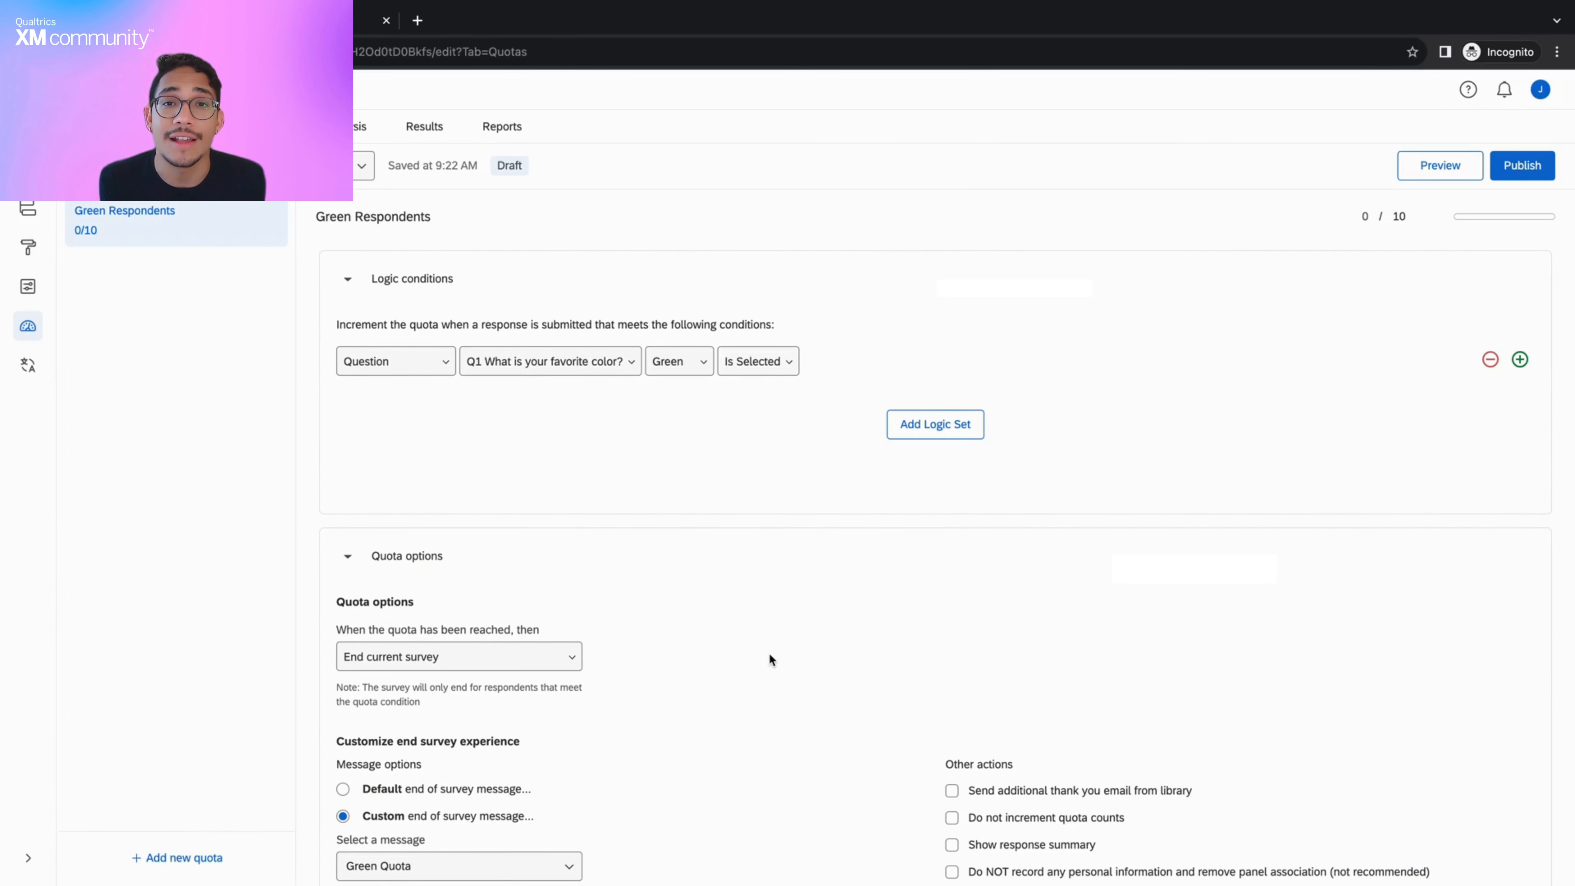